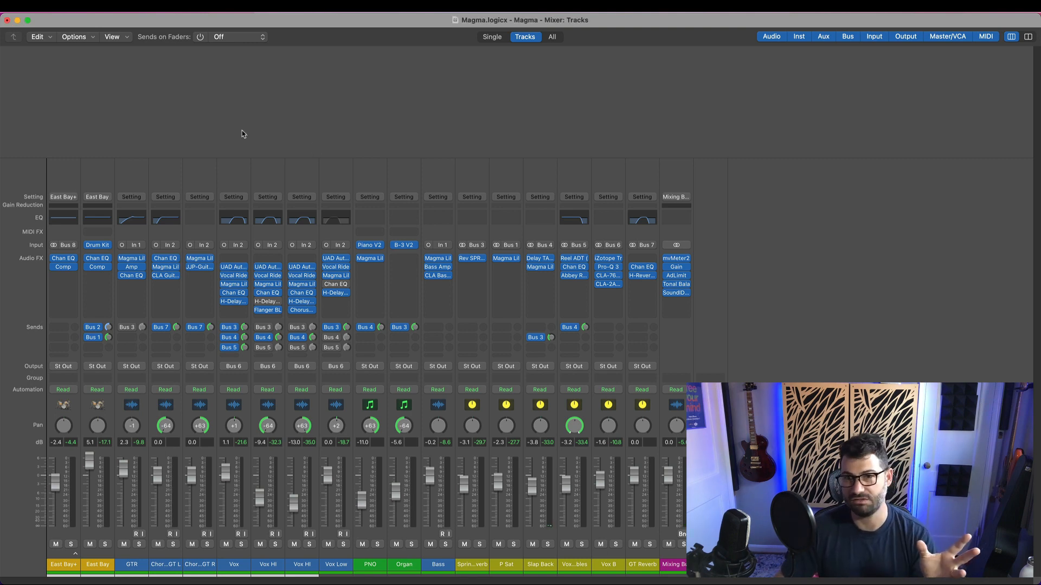
Show the Key Commands presets list with language layouts, Pro Tools, and U.S. checked.
{"action": "left_click", "coordinate": [18, 6]}
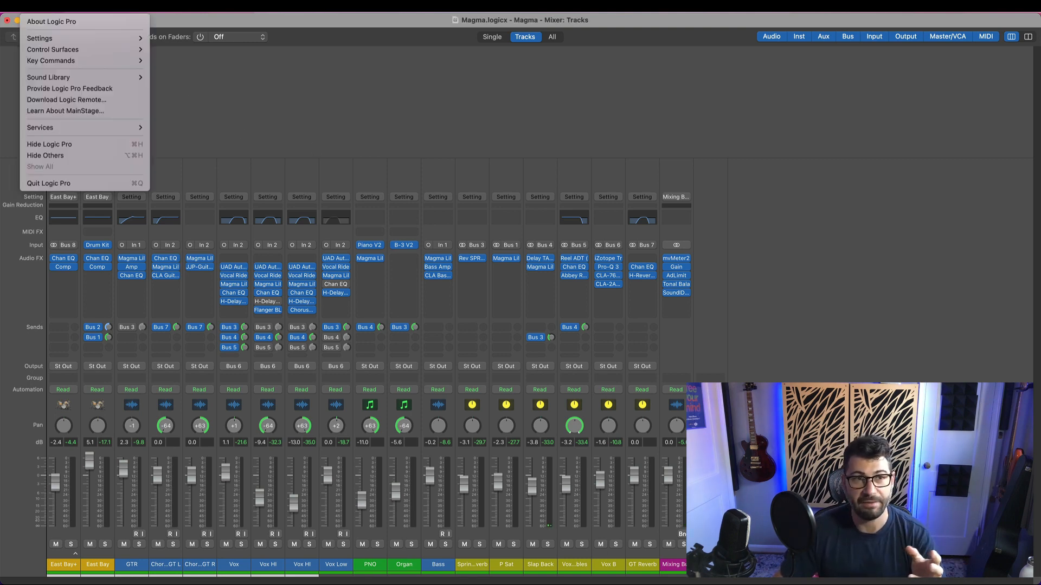
{"action": "left_click", "coordinate": [40, 36]}
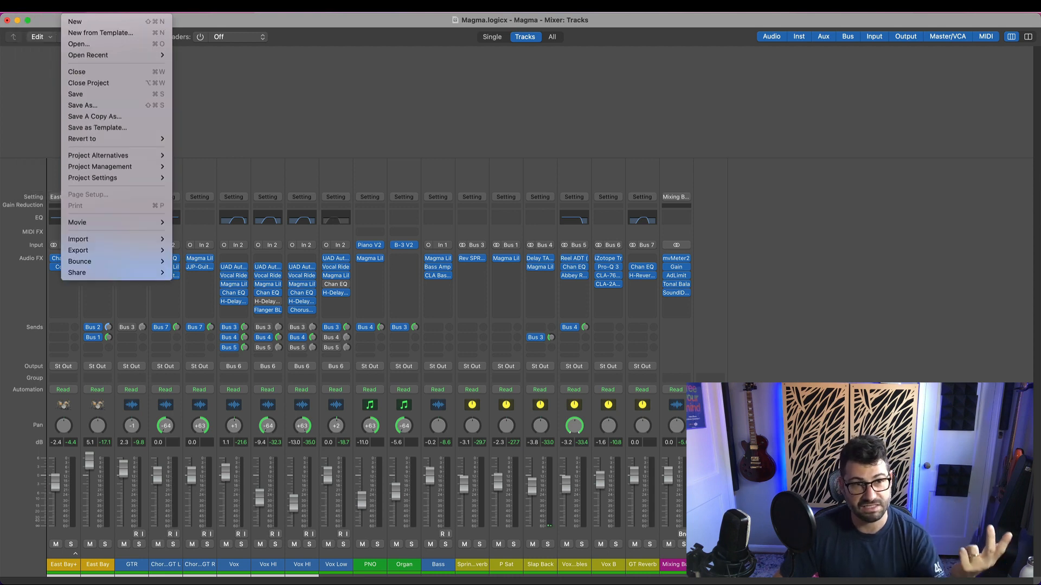
{"action": "left_click", "coordinate": [33, 6]}
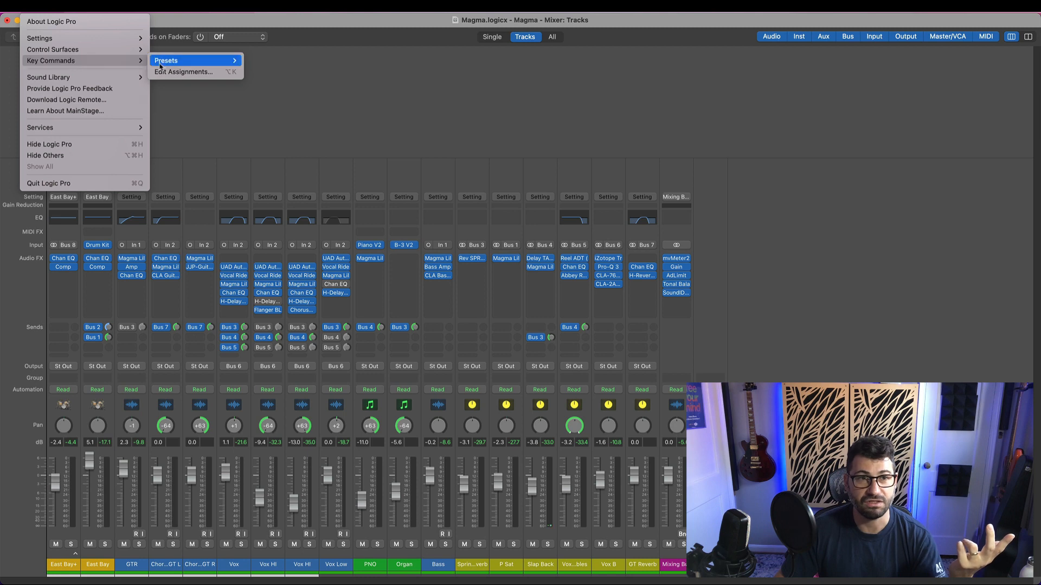
{"action": "left_click", "coordinate": [166, 60]}
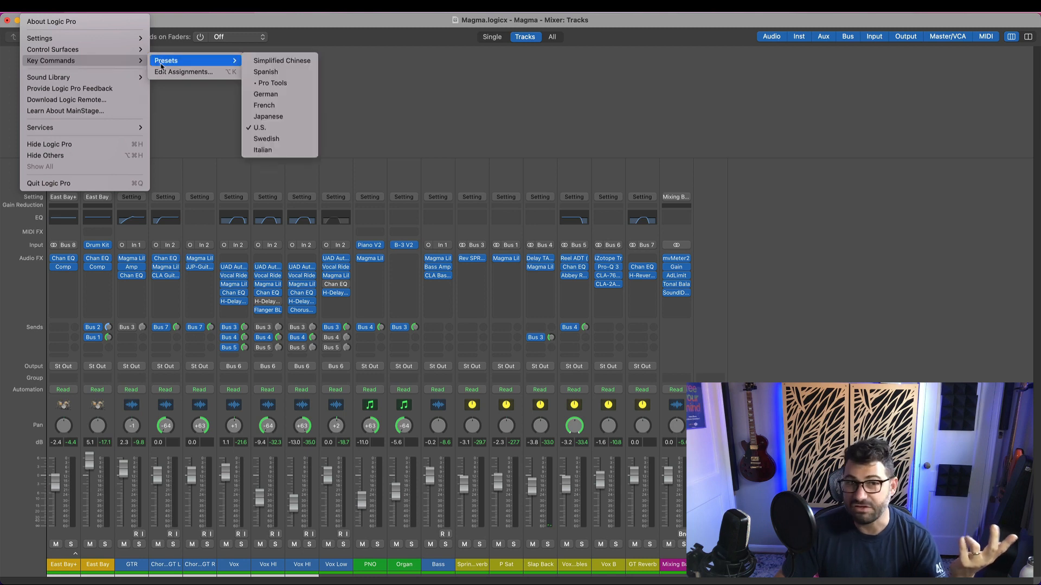
{"action": "mouse_move", "coordinate": [184, 72]}
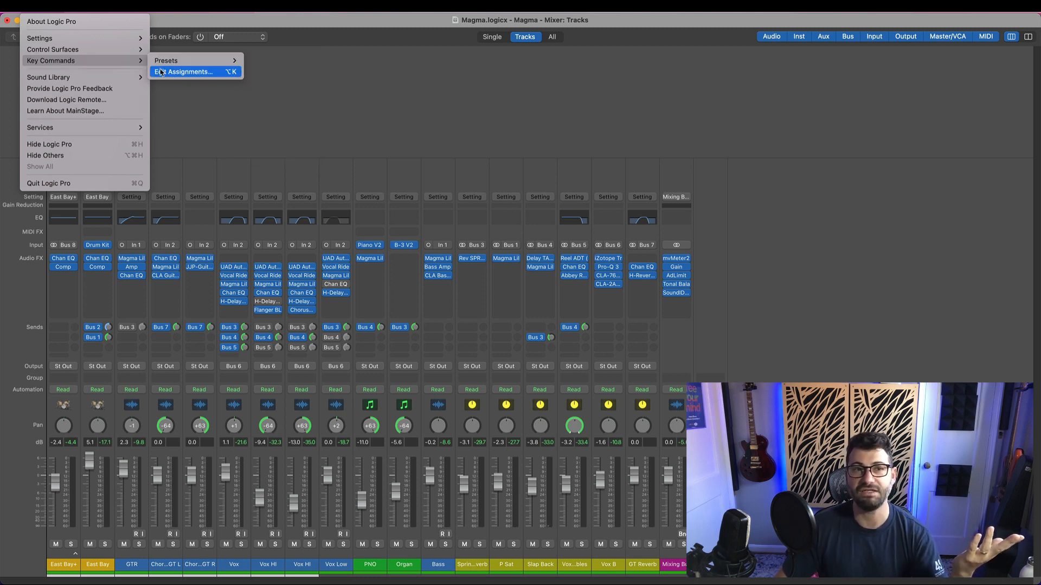
Scroll through the U.S. global and window key command assignments, then close the window.
{"action": "left_click", "coordinate": [189, 72]}
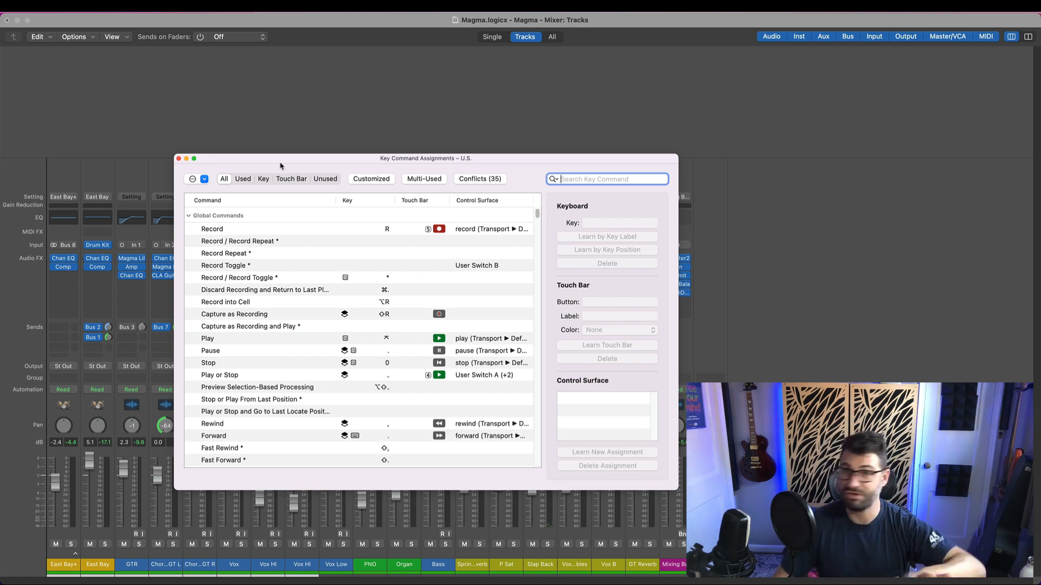
{"action": "mouse_move", "coordinate": [292, 256]}
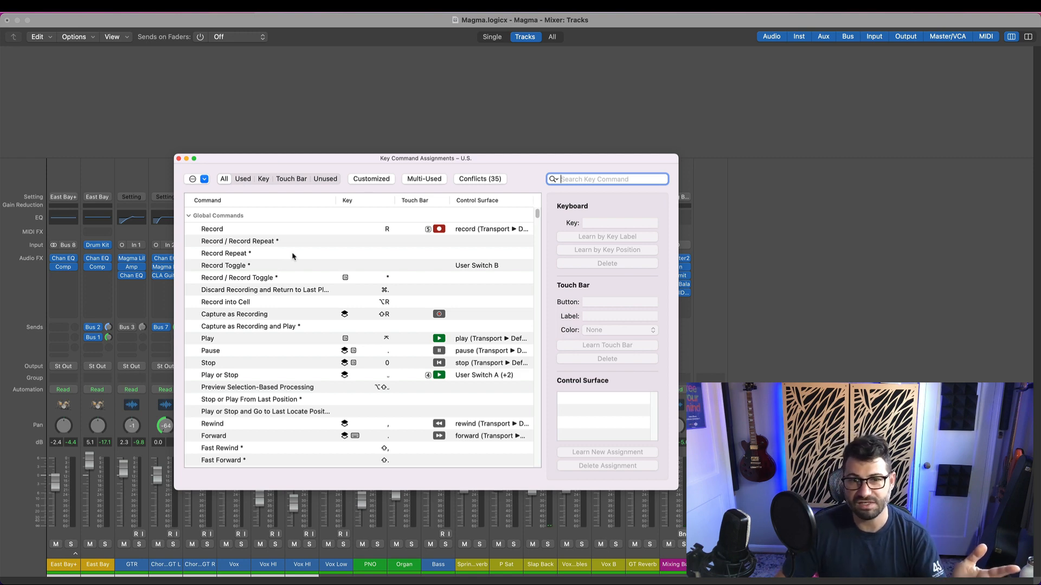
{"action": "scroll", "scroll_direction": "down", "scroll_amount": 3}
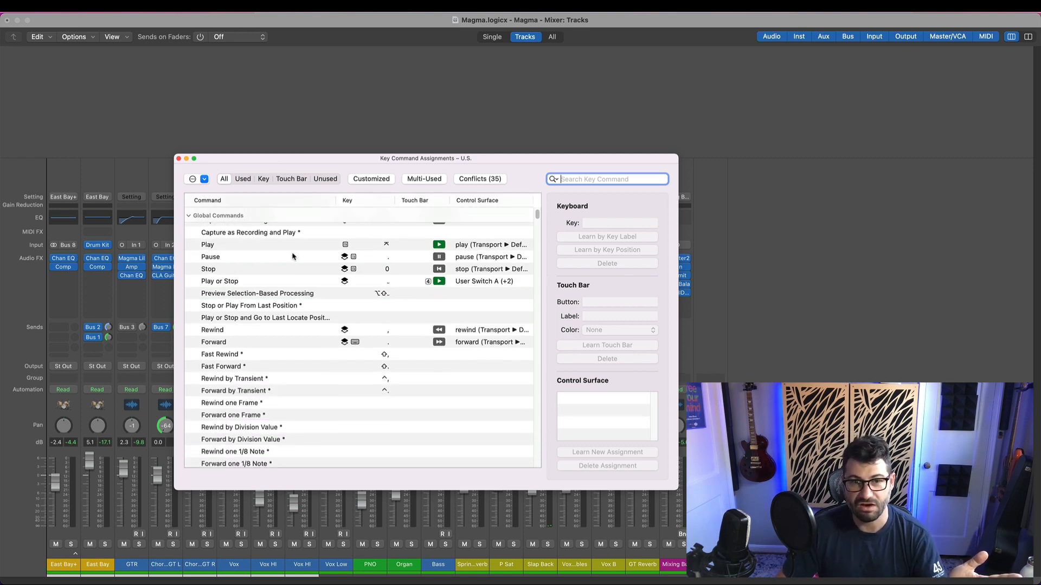
{"action": "scroll", "scroll_direction": "down", "scroll_amount": 3}
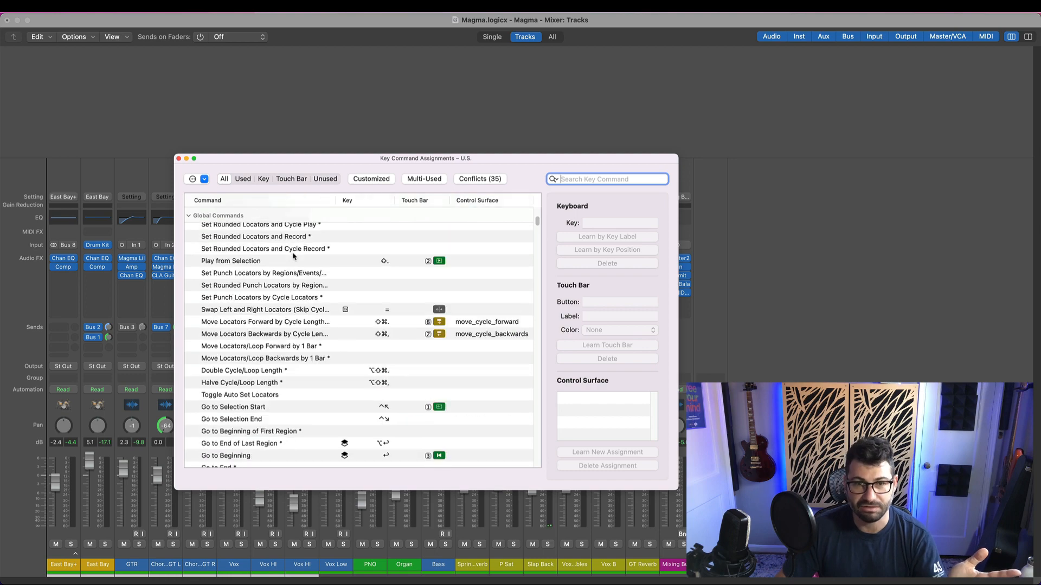
{"action": "scroll", "scroll_direction": "down", "scroll_amount": 3}
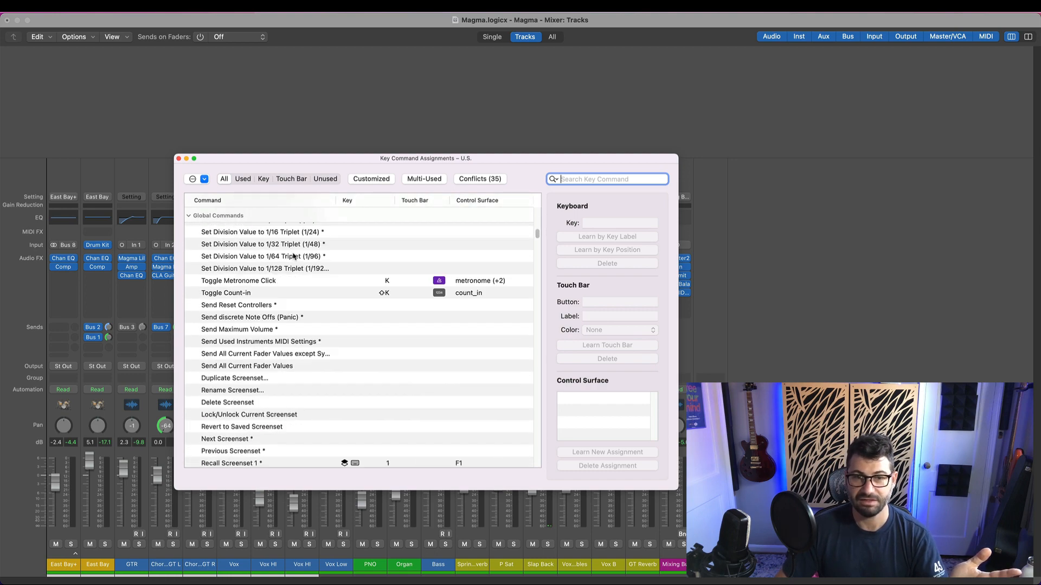
{"action": "scroll", "scroll_direction": "down", "scroll_amount": 3}
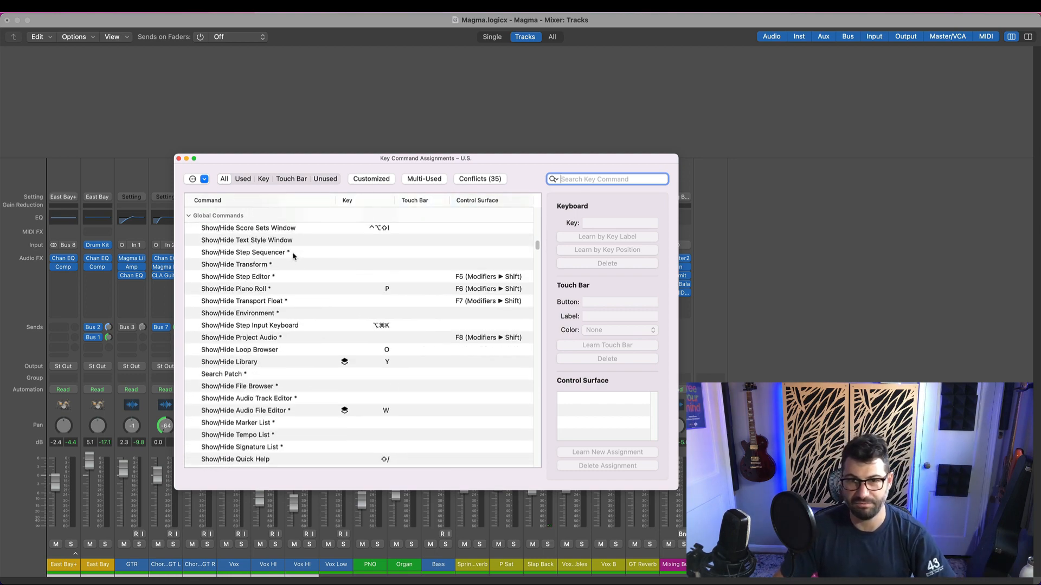
{"action": "scroll", "scroll_direction": "down", "scroll_amount": 3}
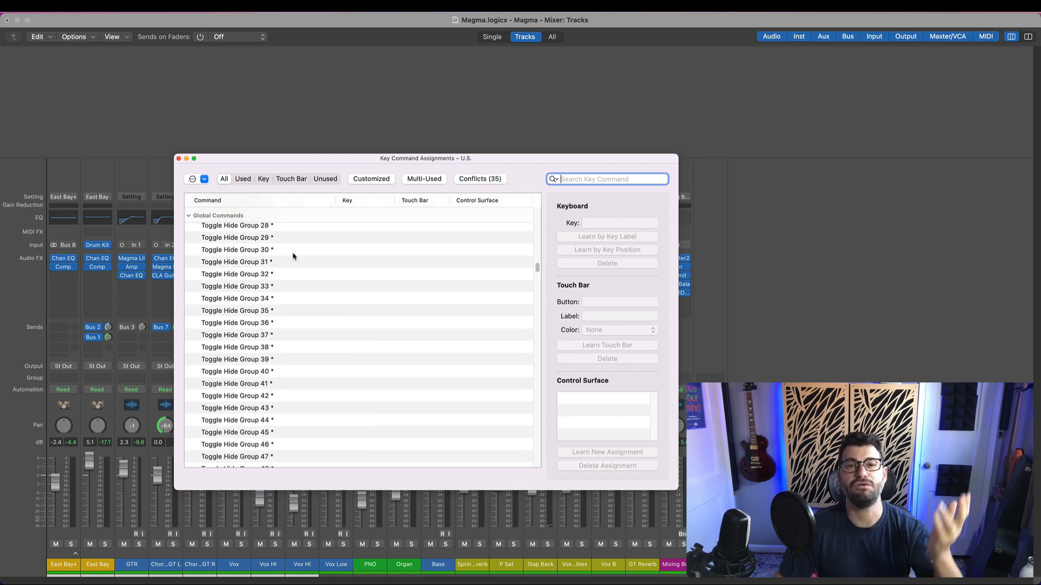
{"action": "scroll", "scroll_direction": "up", "scroll_amount": 3}
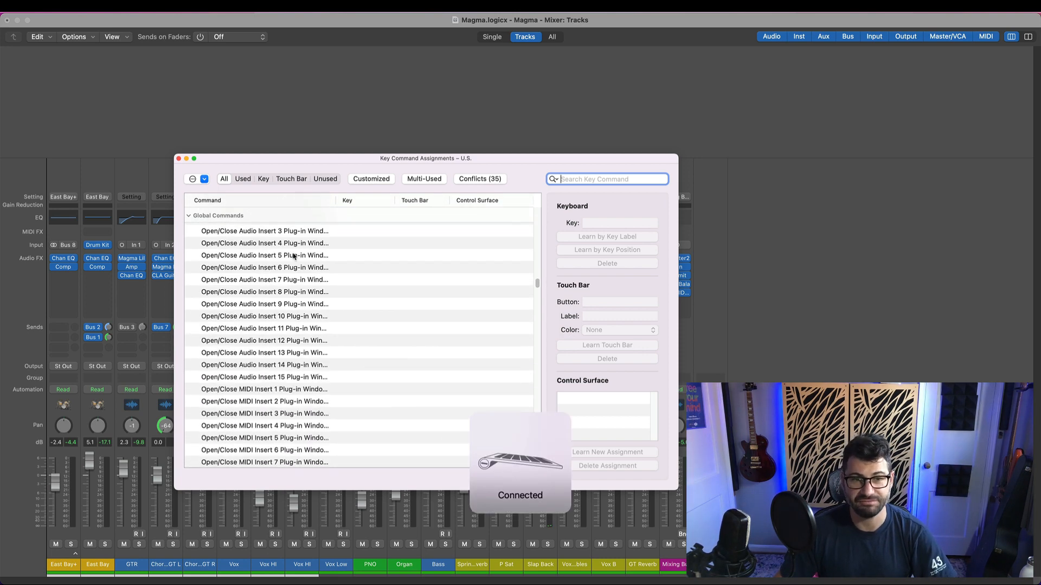
{"action": "scroll", "scroll_direction": "down", "scroll_amount": 3}
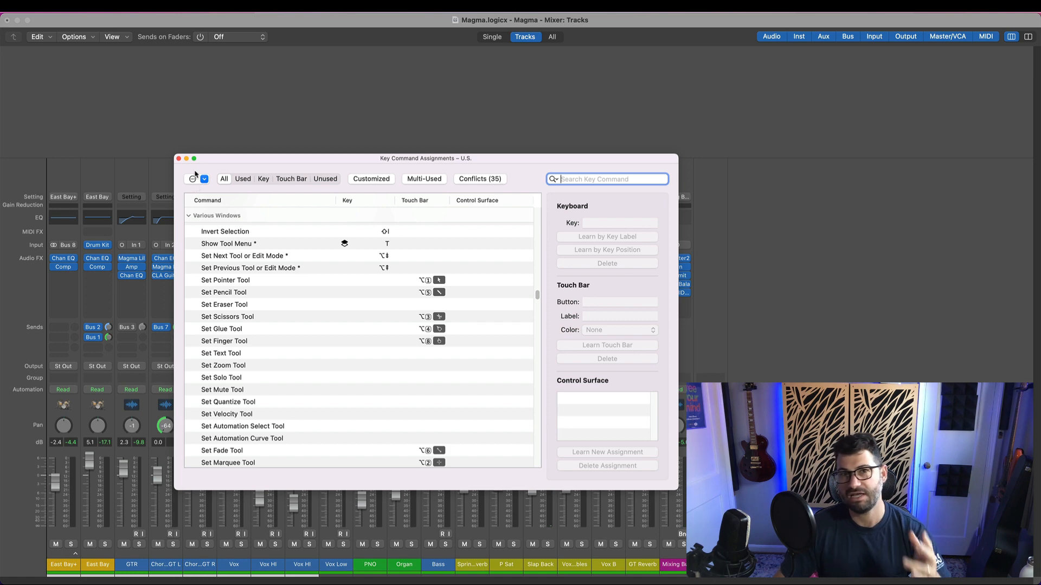
{"action": "left_click", "coordinate": [178, 157]}
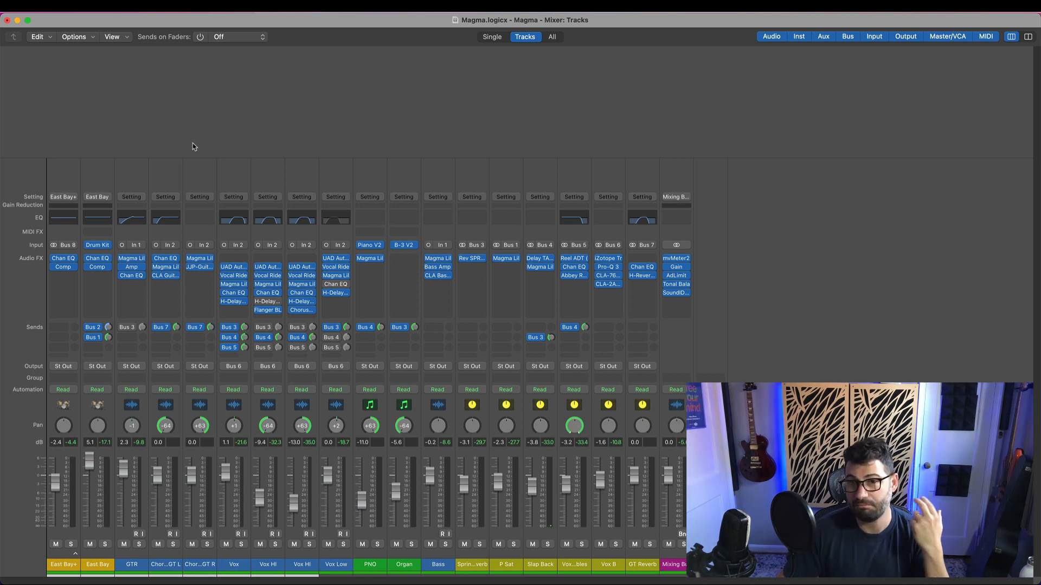
{"action": "mouse_move", "coordinate": [287, 187]}
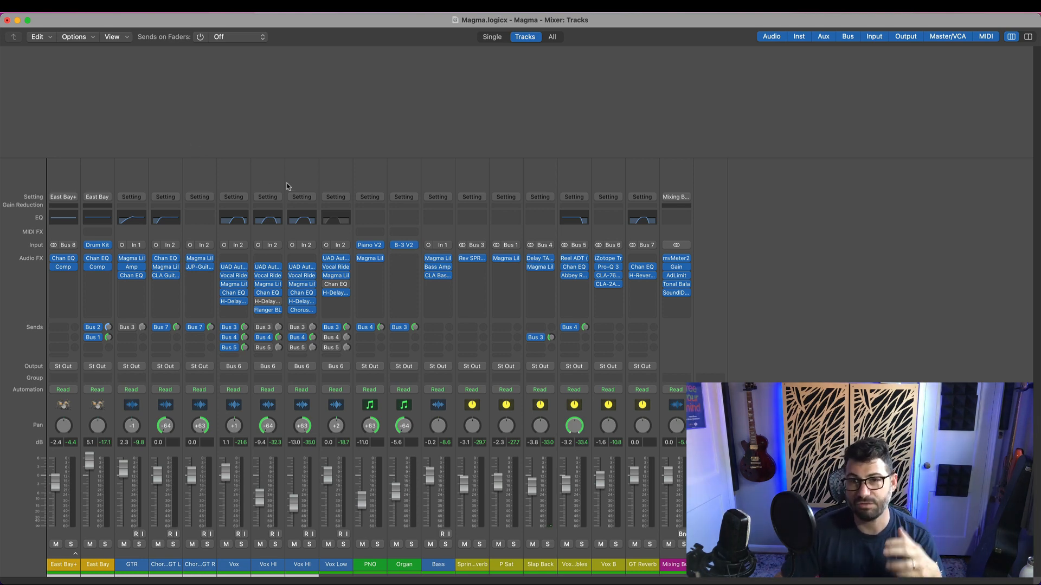
{"action": "mouse_move", "coordinate": [310, 174]}
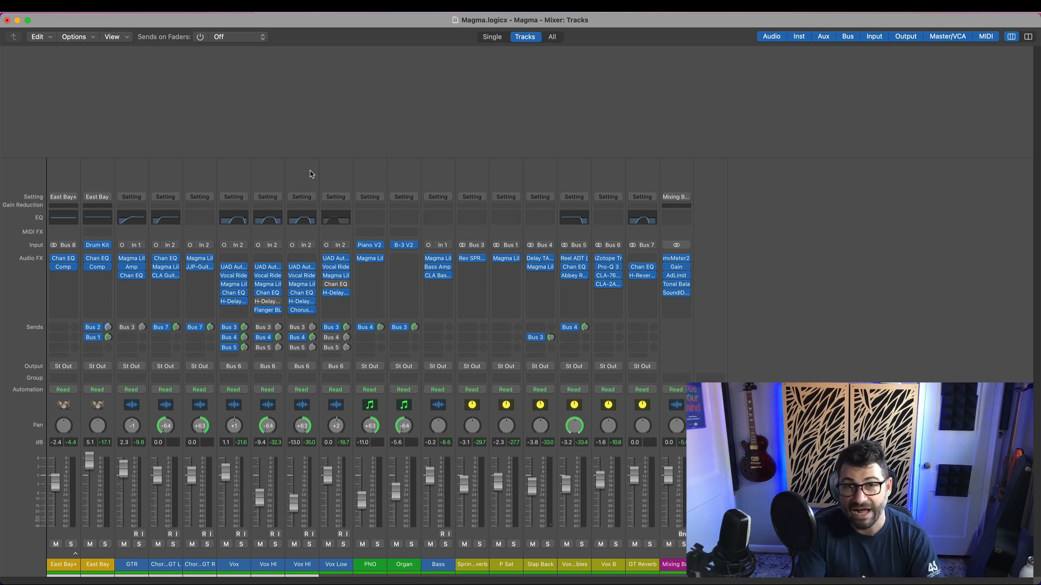
{"action": "mouse_move", "coordinate": [291, 162]}
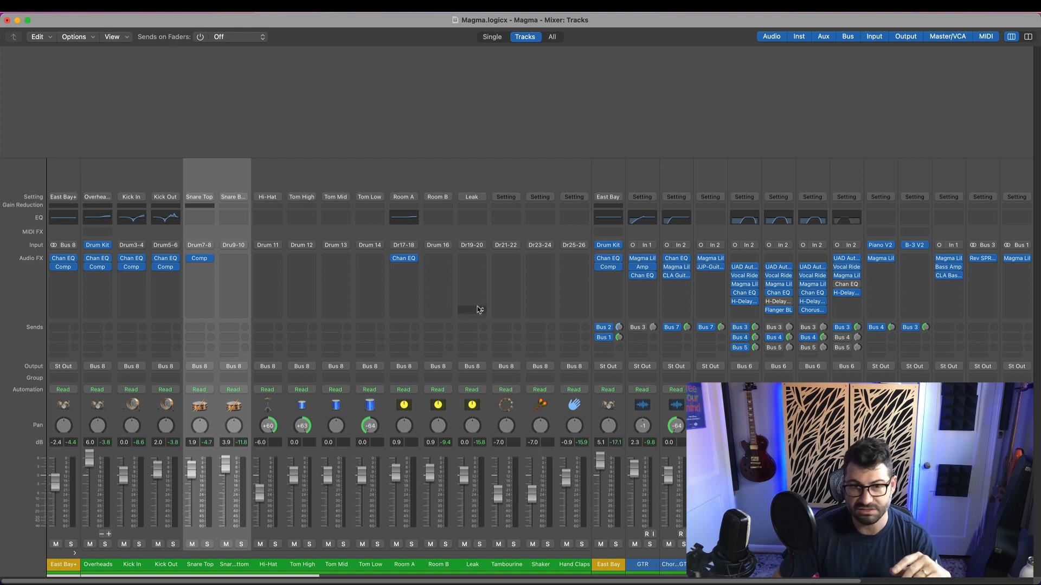
{"action": "mouse_move", "coordinate": [456, 122]}
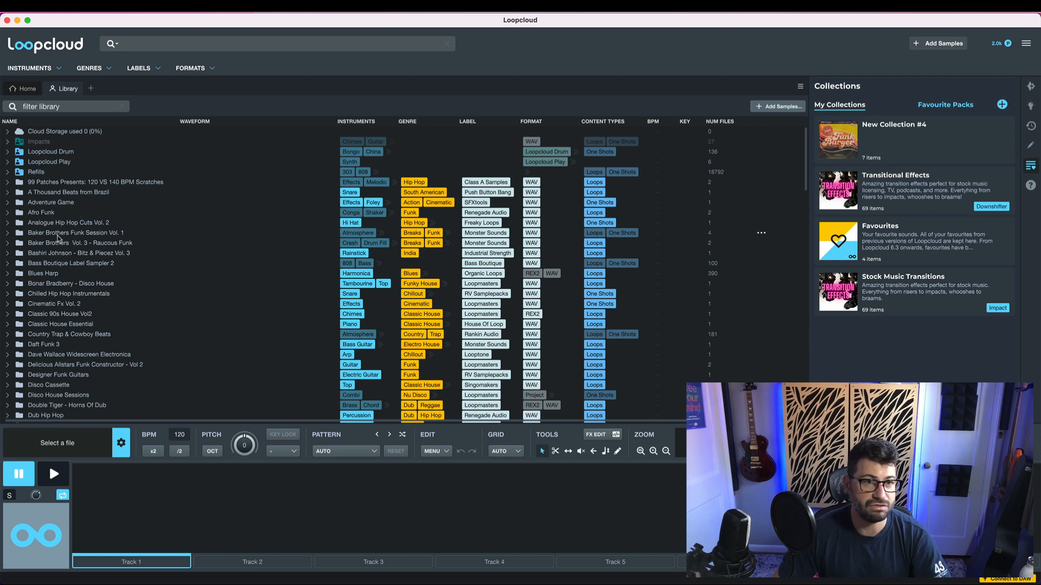
Expand the Baker Brothers Vol. 3 - Raucous Funk pack and its BB3_Sounds_And_FX folder.
{"action": "left_click", "coordinate": [6, 242]}
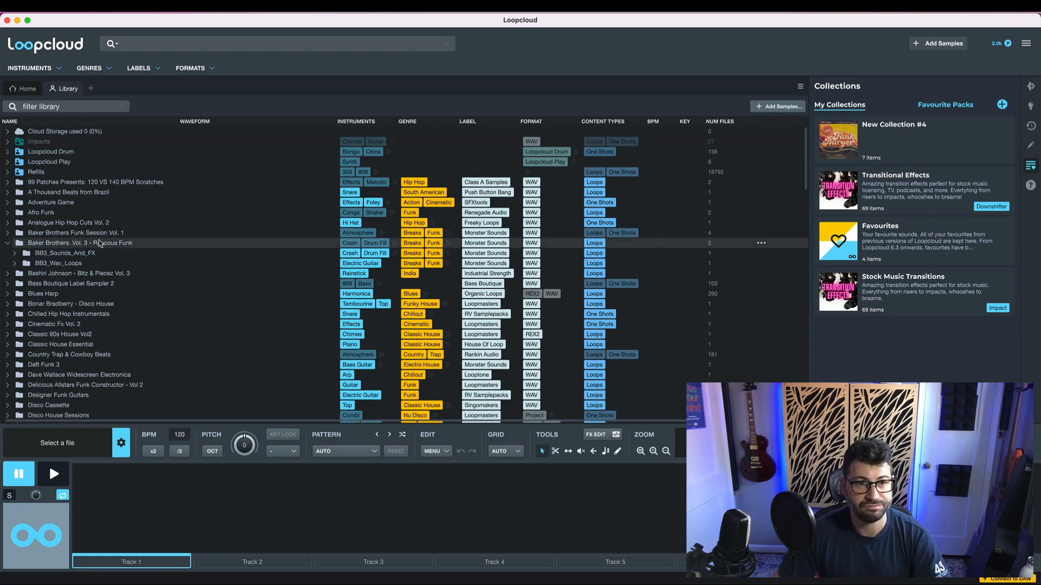
{"action": "left_click", "coordinate": [34, 263]}
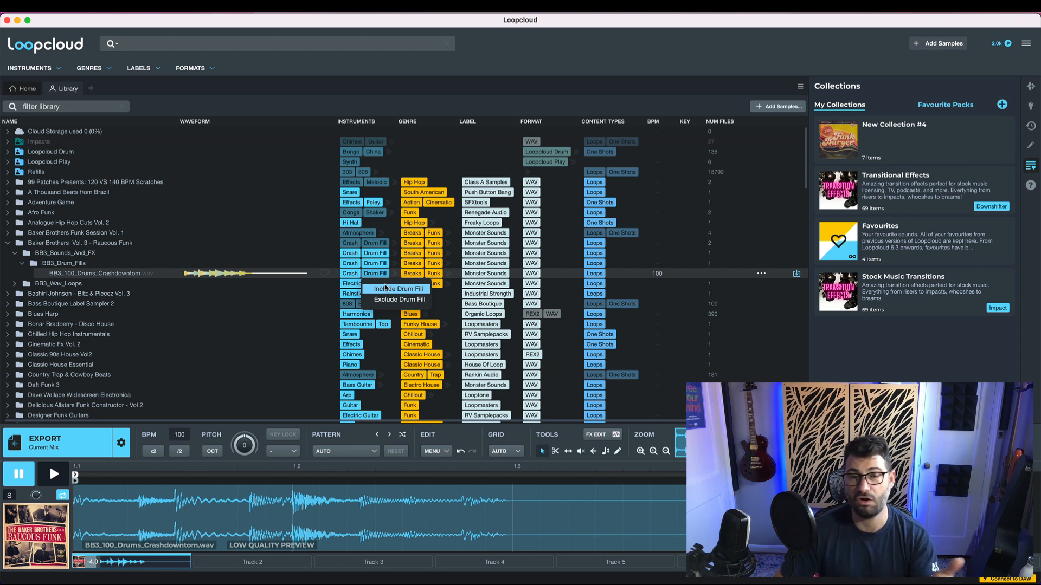
{"action": "mouse_move", "coordinate": [186, 195]}
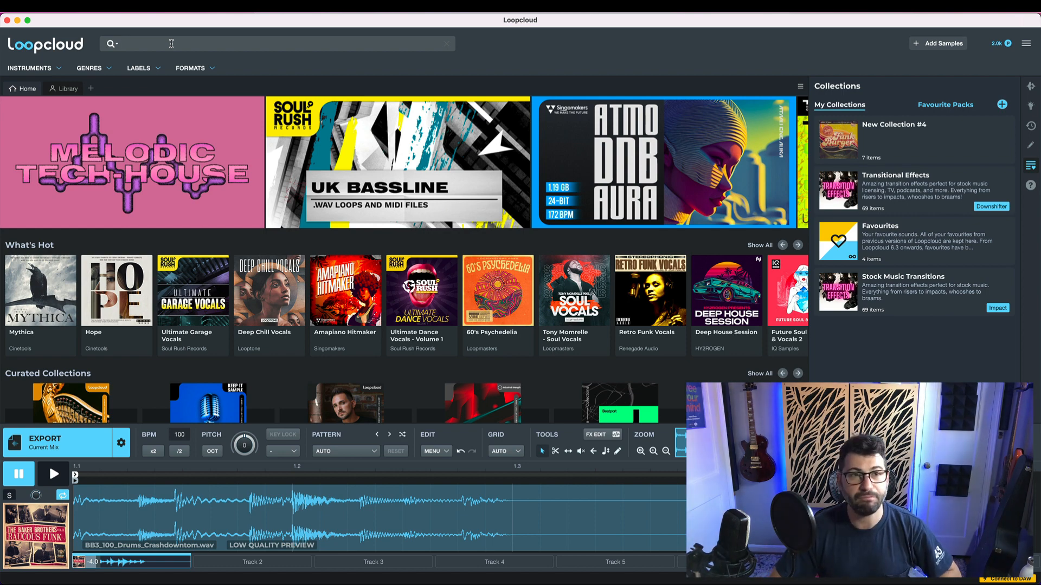
Search 'bass' including store samples and preview JM_F_Bass_Shot_Bass8.
{"action": "type", "text": "bass"}
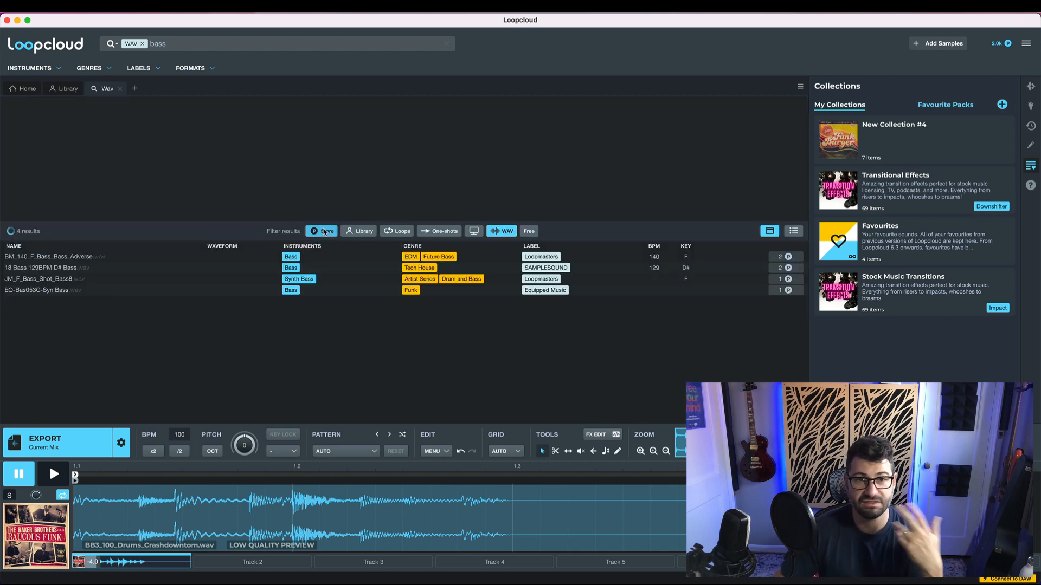
{"action": "left_click", "coordinate": [325, 231]}
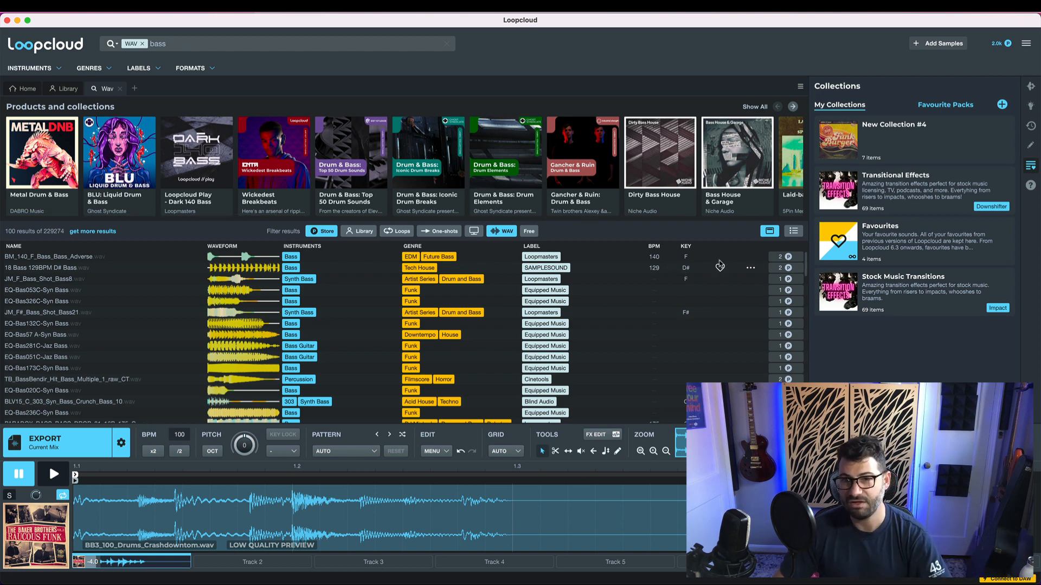
{"action": "mouse_move", "coordinate": [721, 266]}
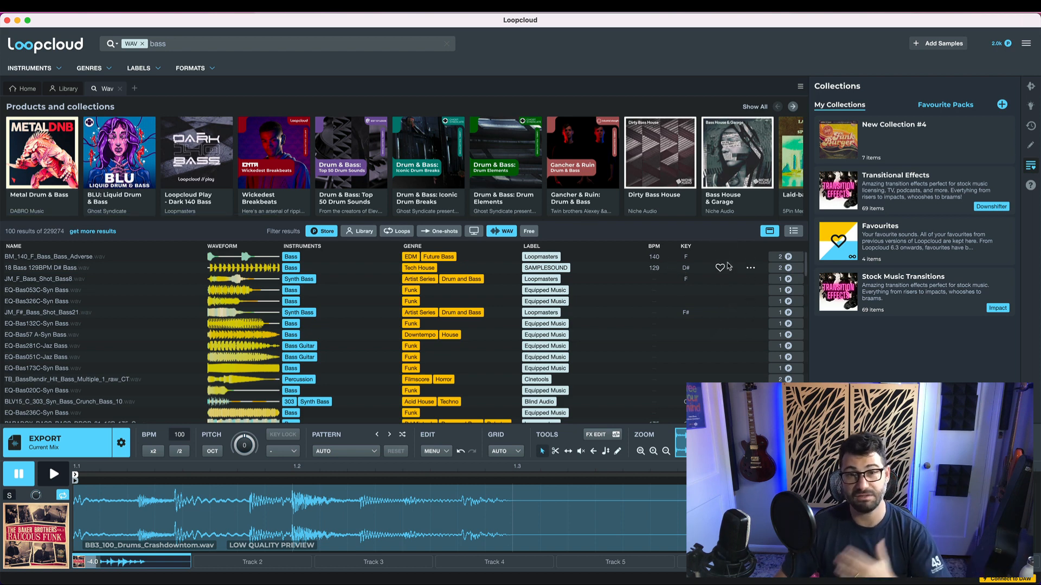
{"action": "mouse_move", "coordinate": [719, 266]}
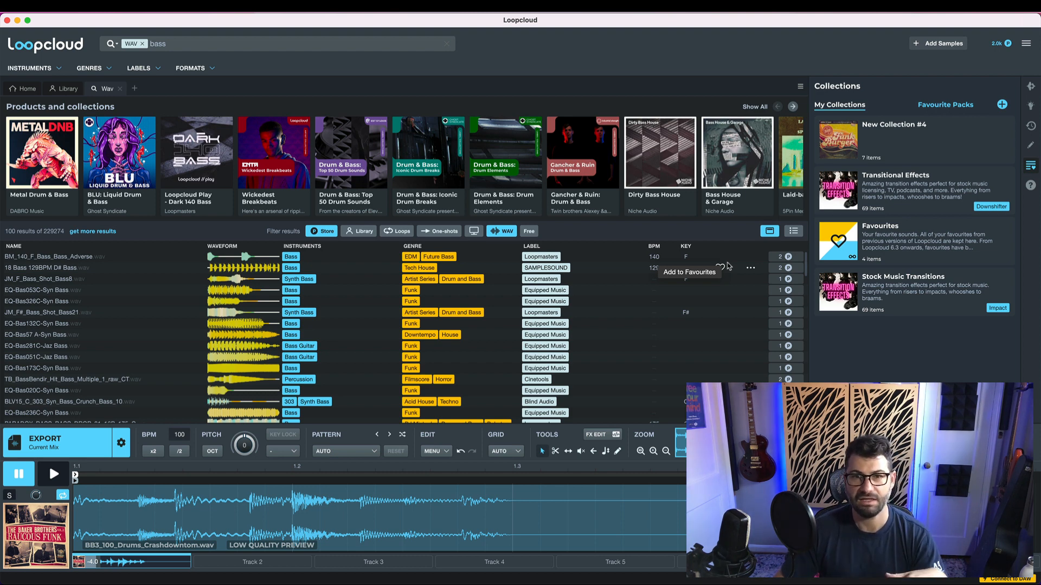
{"action": "mouse_move", "coordinate": [762, 266]}
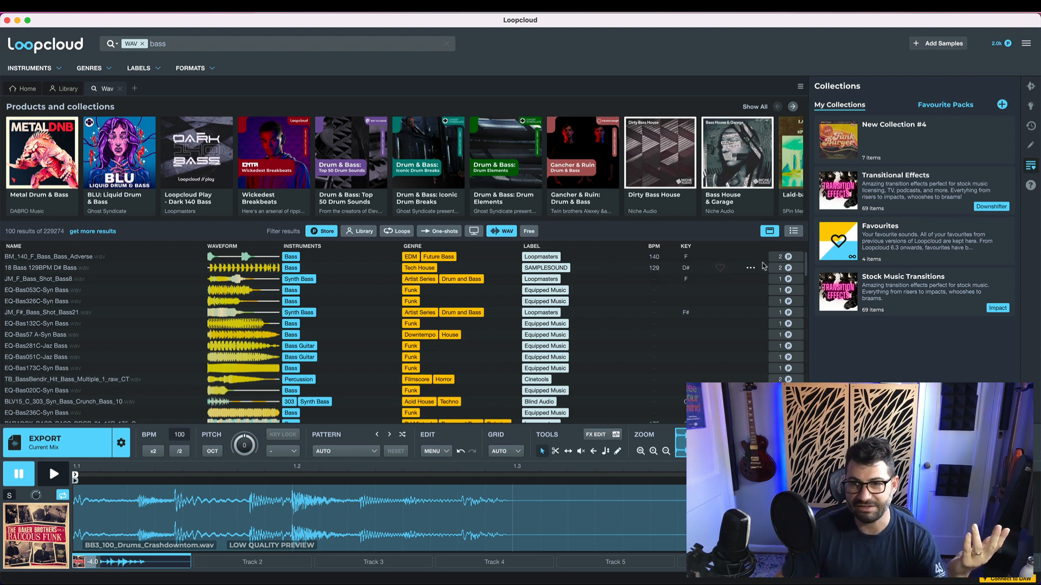
{"action": "left_click", "coordinate": [751, 267]}
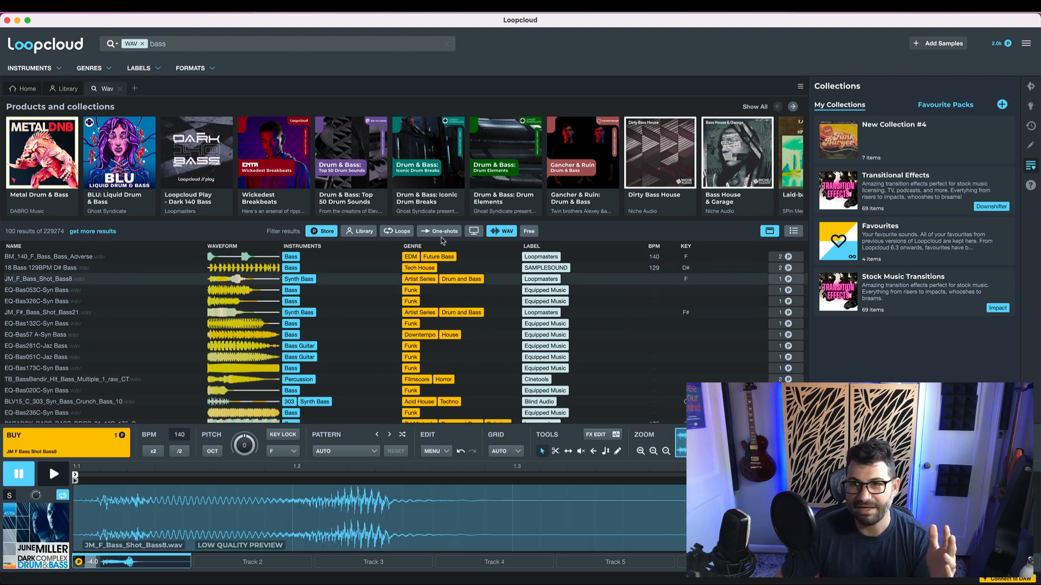
{"action": "mouse_move", "coordinate": [326, 291]}
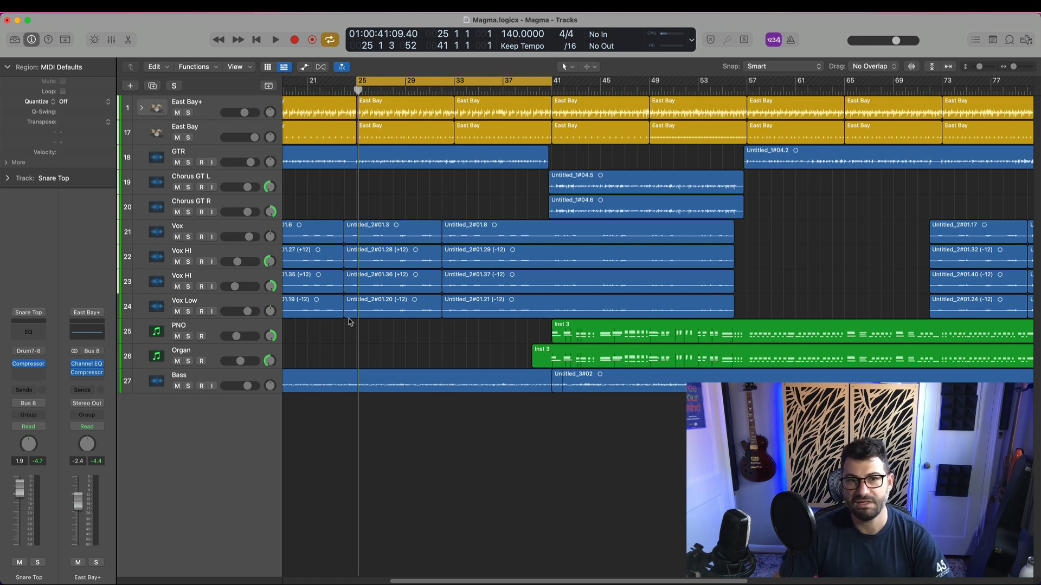
{"action": "mouse_move", "coordinate": [316, 209]}
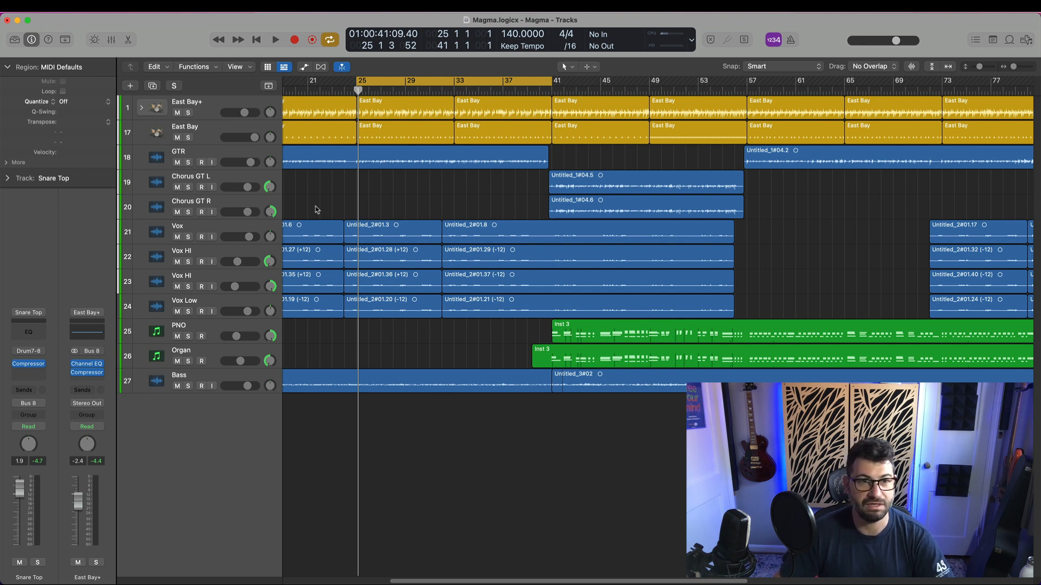
{"action": "mouse_move", "coordinate": [246, 77]}
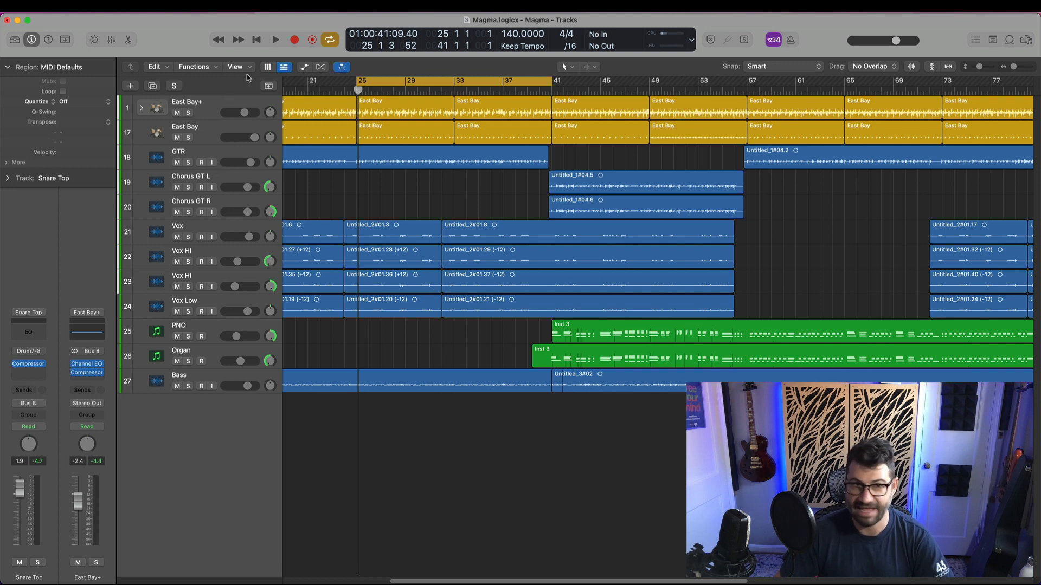
Select the Untitled_2#01.3 Vox region at bar 25 on track 21.
{"action": "left_click", "coordinate": [391, 229]}
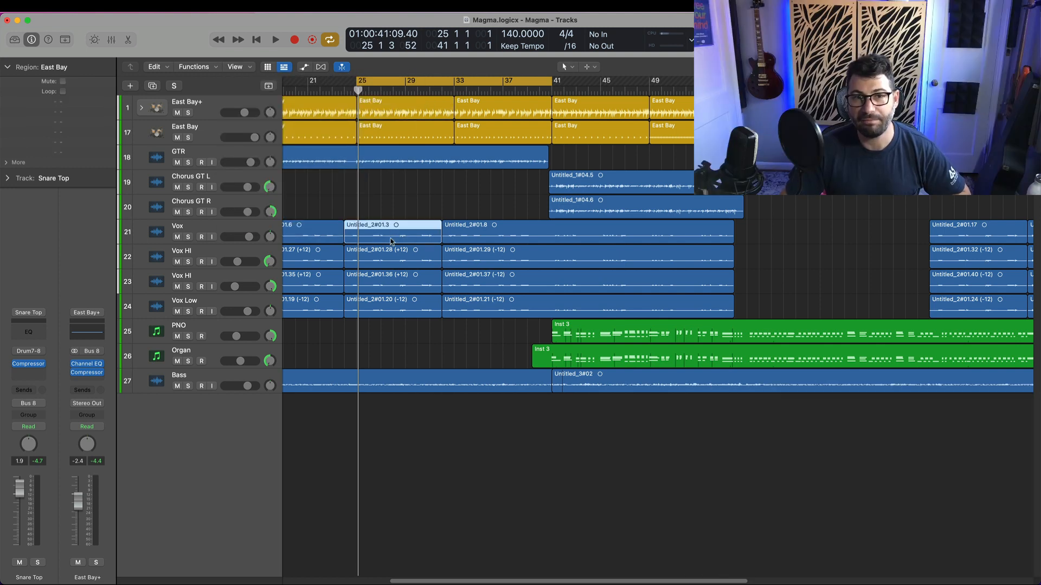
Open the region editor and enable Flex Time slicing on track 18's GTR region.
{"action": "double_click", "coordinate": [365, 229]}
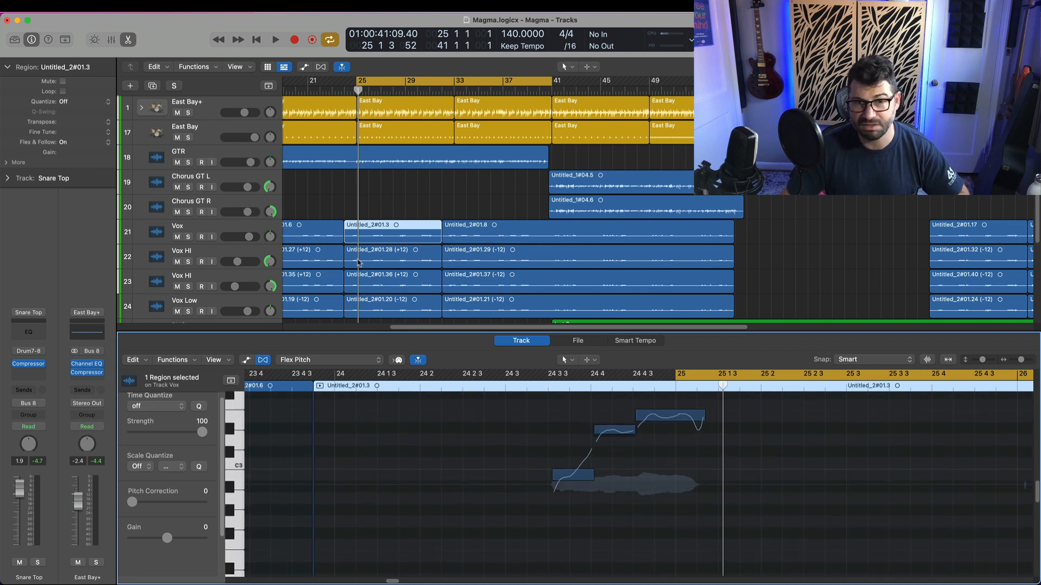
{"action": "mouse_move", "coordinate": [393, 188]}
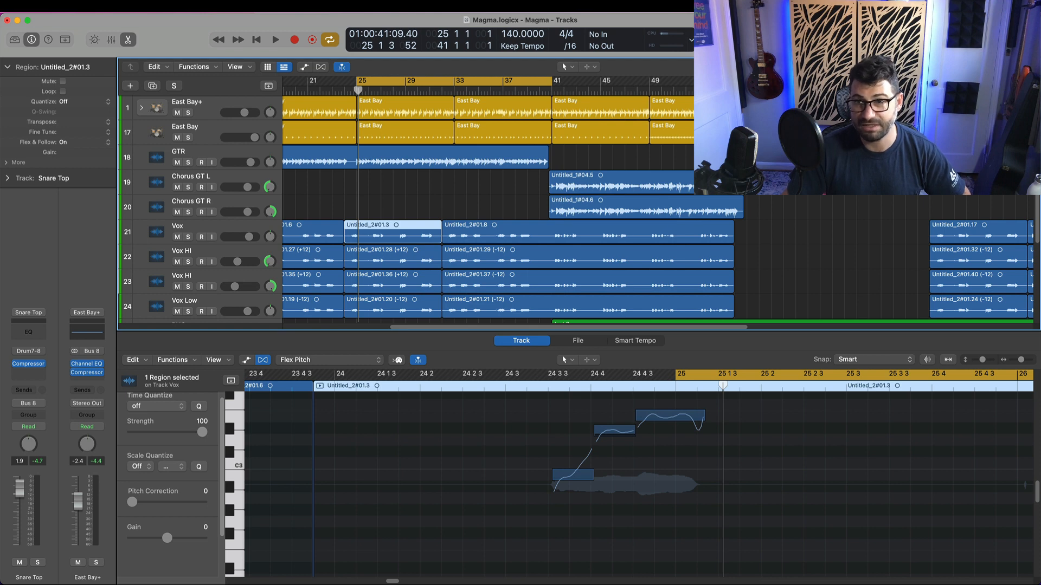
{"action": "scroll", "scroll_direction": "down", "scroll_amount": 3}
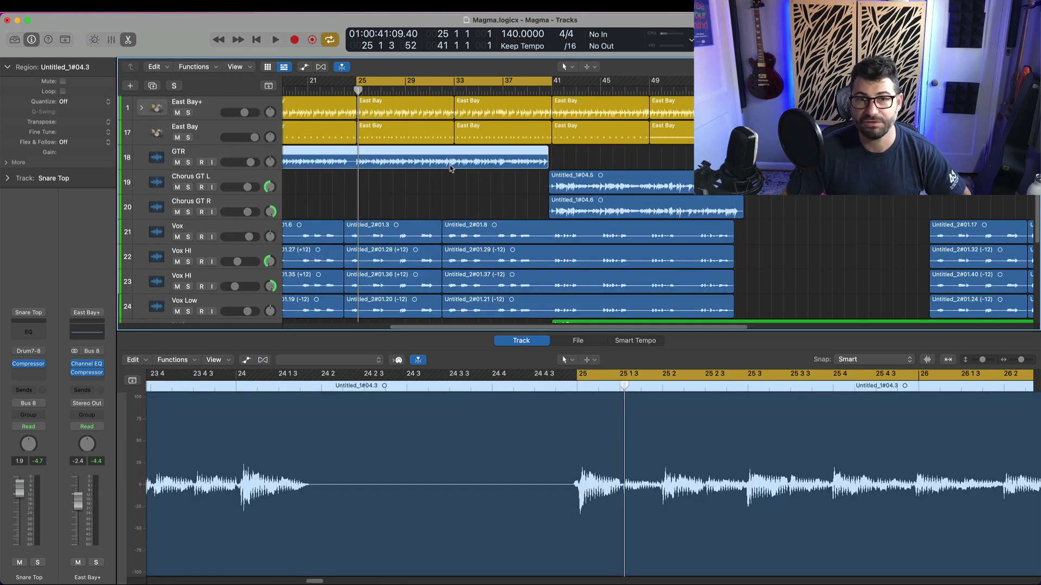
{"action": "mouse_move", "coordinate": [620, 444]}
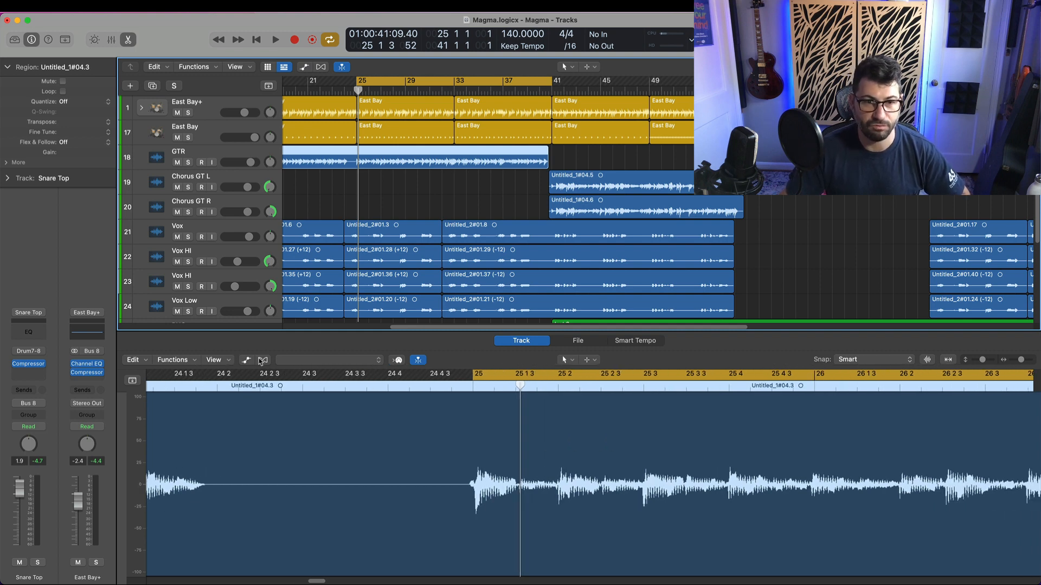
{"action": "left_click", "coordinate": [263, 360]}
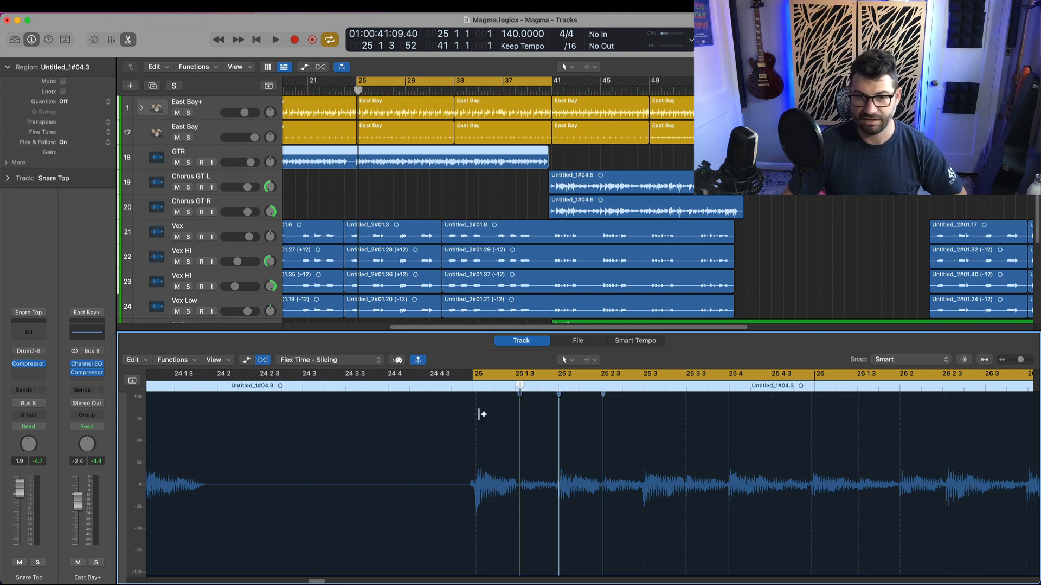
{"action": "mouse_move", "coordinate": [470, 357]}
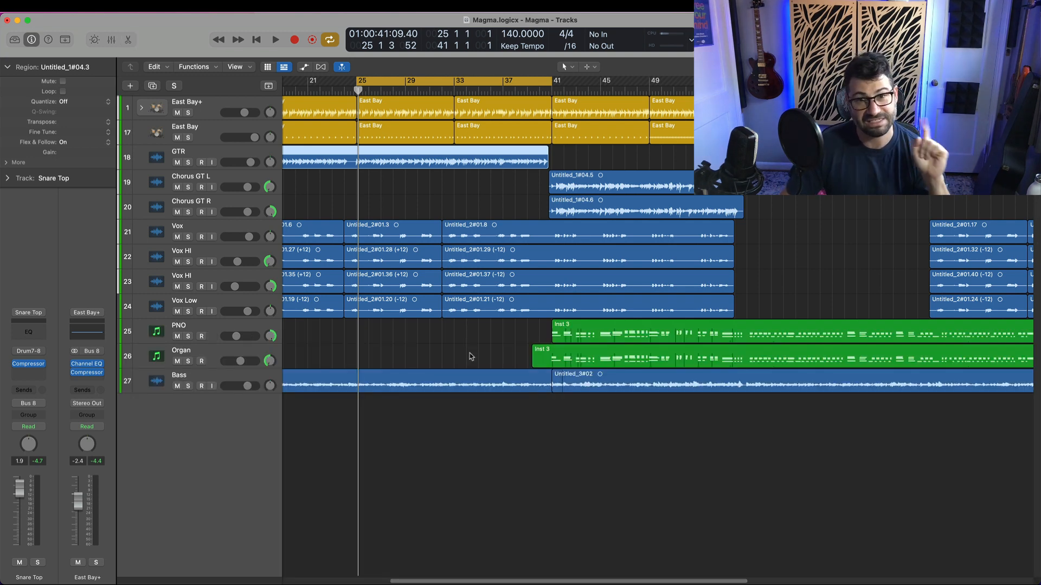
Select the Inst 3 region on the PNO track and view its notes in the Piano Roll.
{"action": "left_click", "coordinate": [611, 332]}
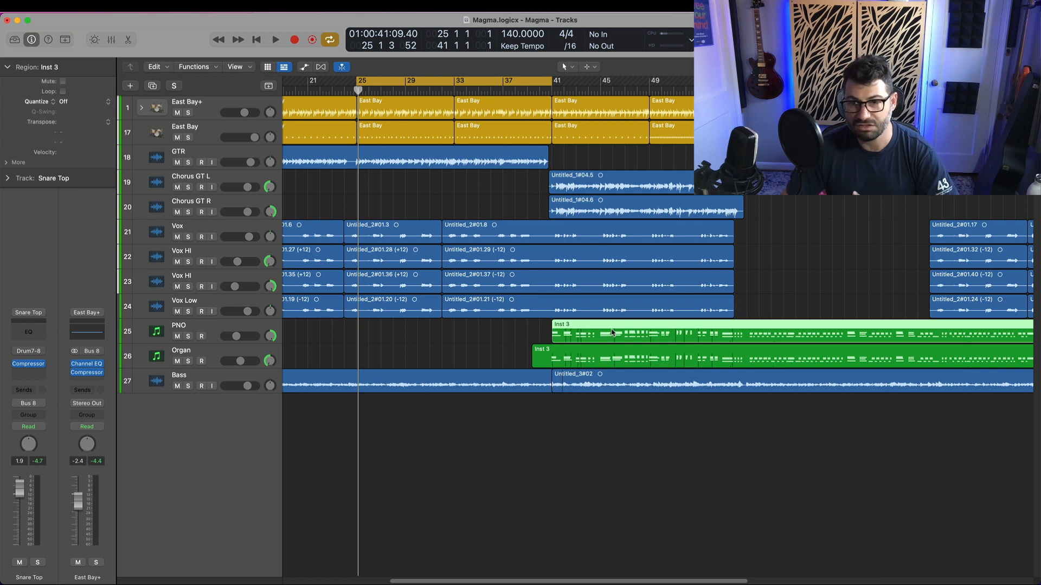
{"action": "scroll", "scroll_direction": "right", "scroll_amount": 3}
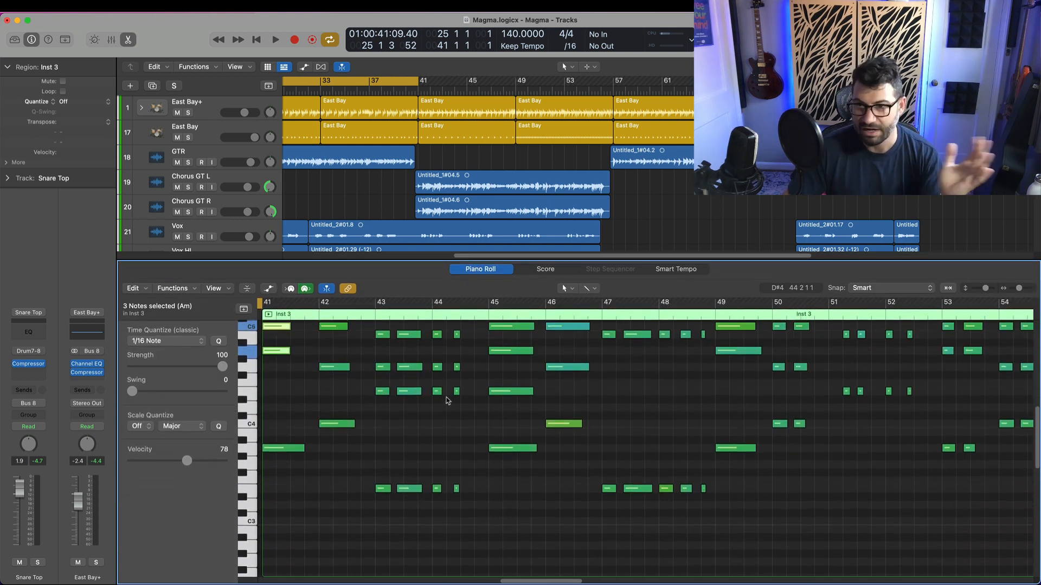
{"action": "scroll", "scroll_direction": "down", "scroll_amount": 3}
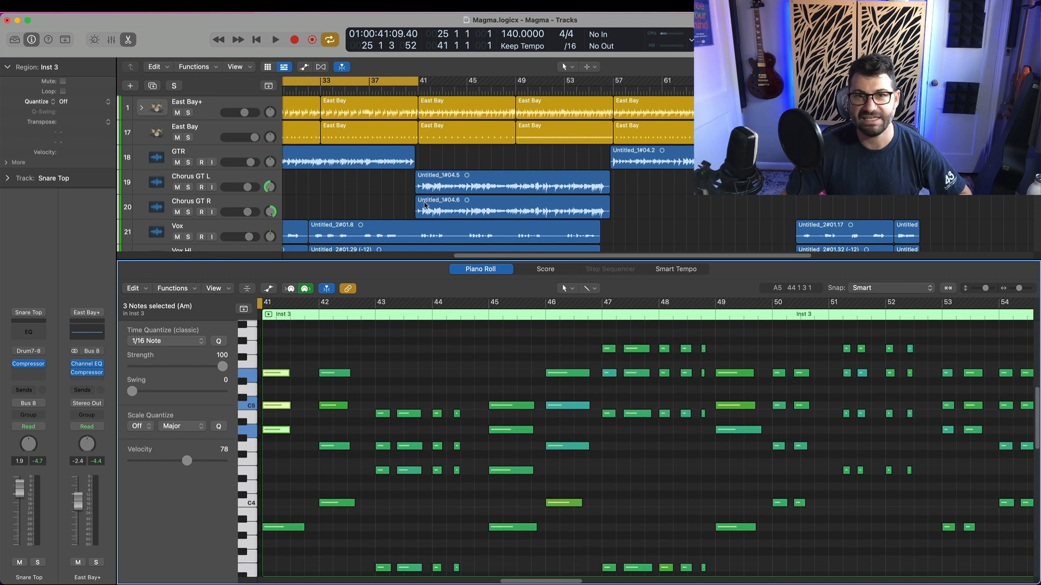
{"action": "scroll", "scroll_direction": "down", "scroll_amount": 3}
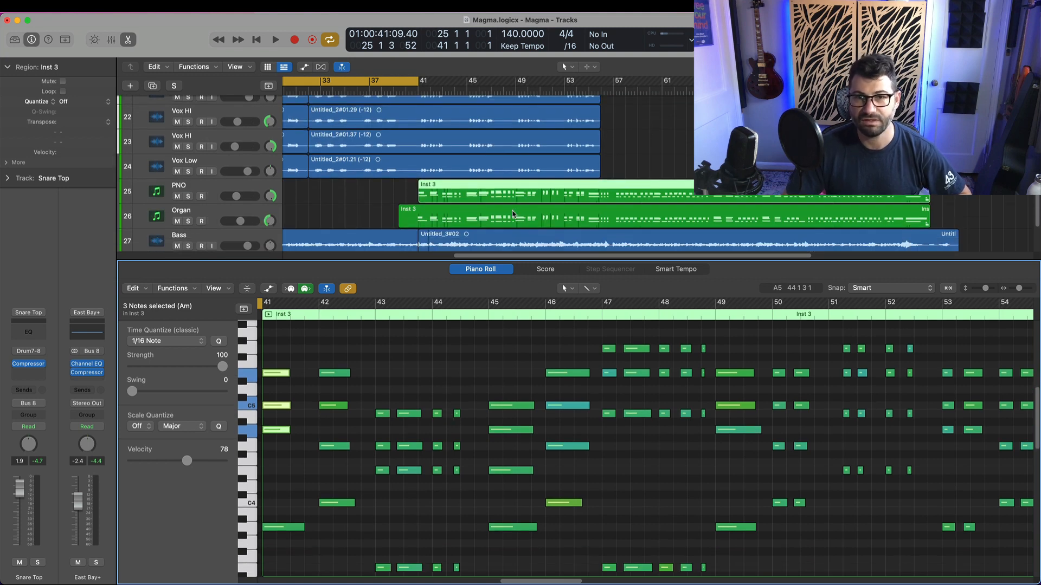
{"action": "mouse_move", "coordinate": [42, 189]}
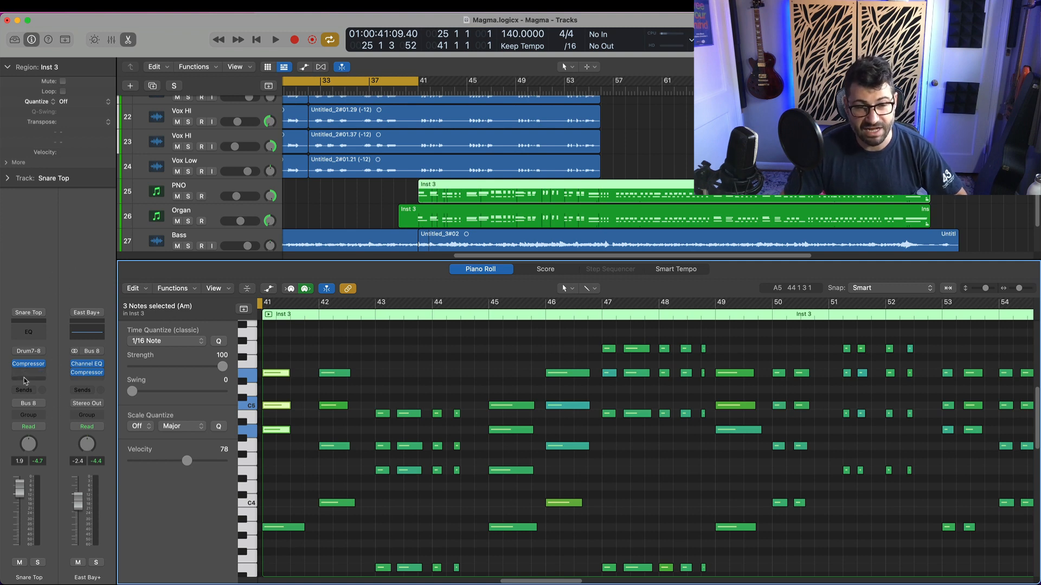
{"action": "mouse_move", "coordinate": [27, 374]}
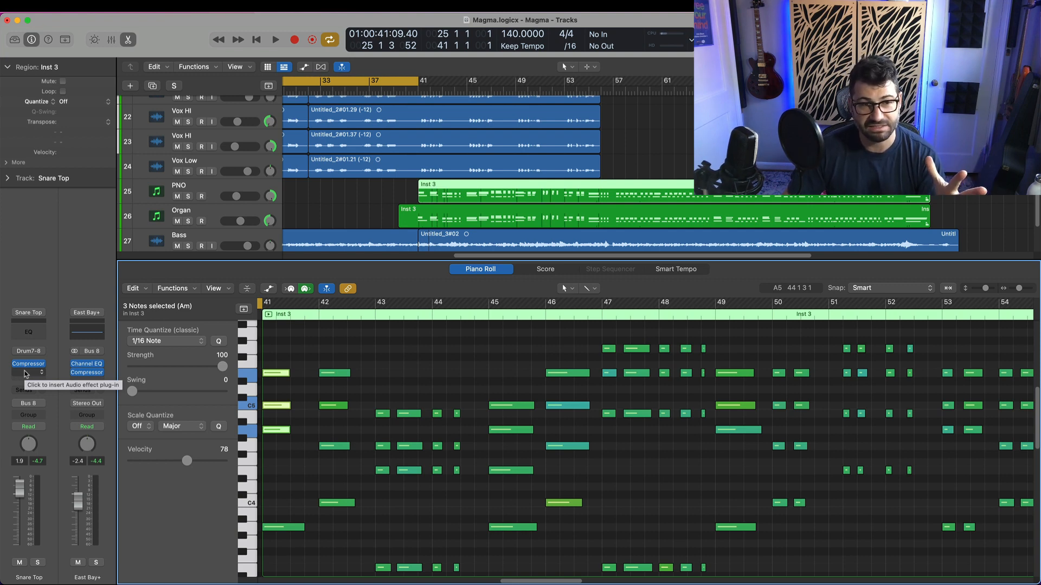
{"action": "mouse_move", "coordinate": [50, 172]}
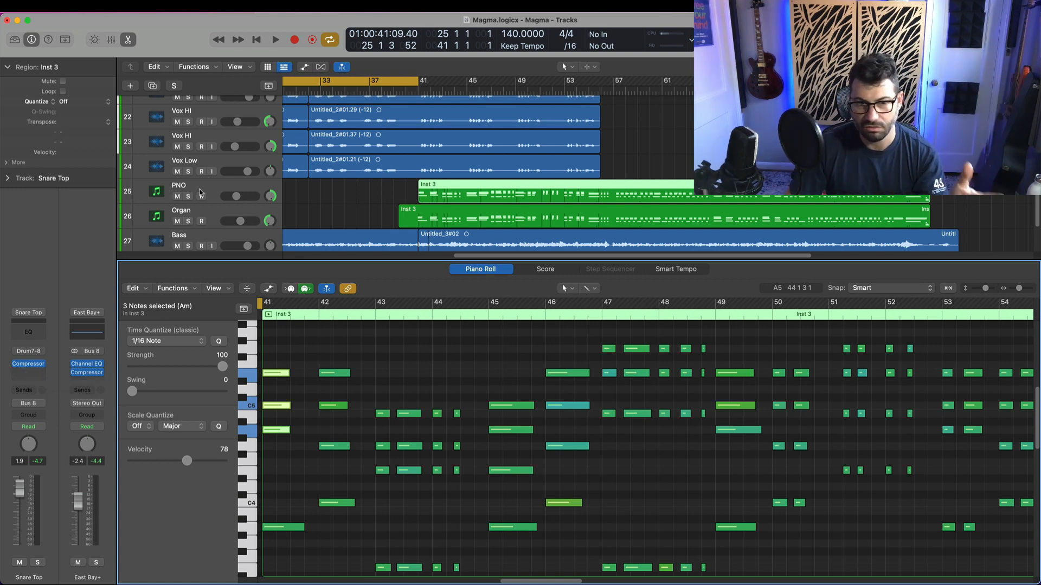
{"action": "mouse_move", "coordinate": [816, 405]}
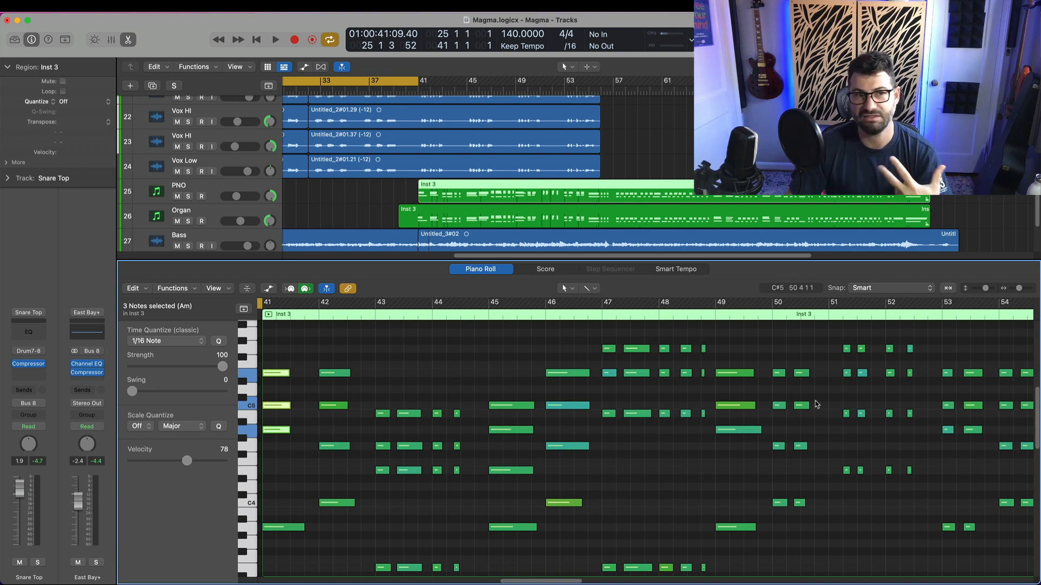
{"action": "scroll", "scroll_direction": "right", "scroll_amount": 3}
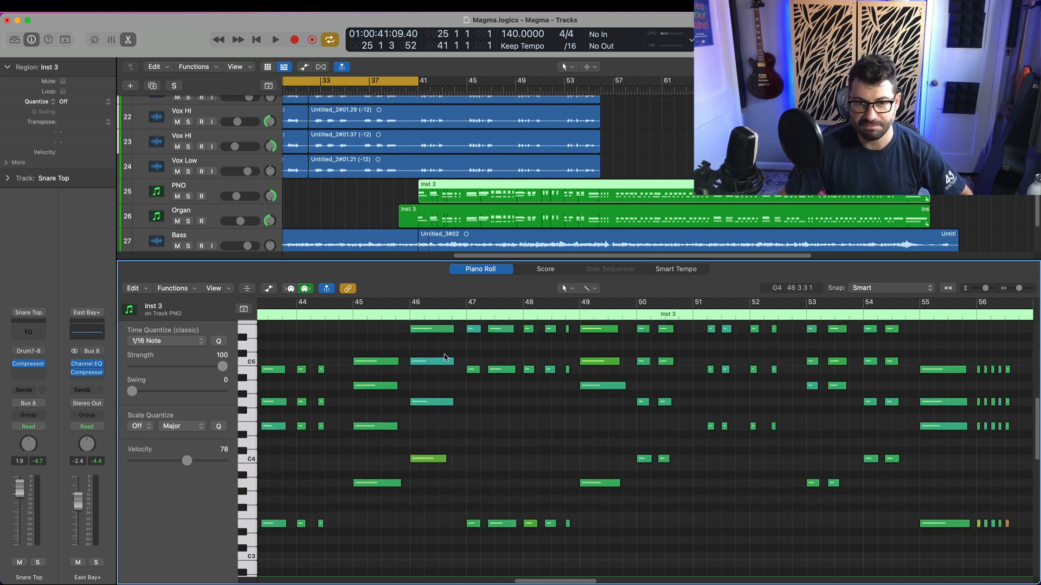
{"action": "left_click", "coordinate": [431, 375]}
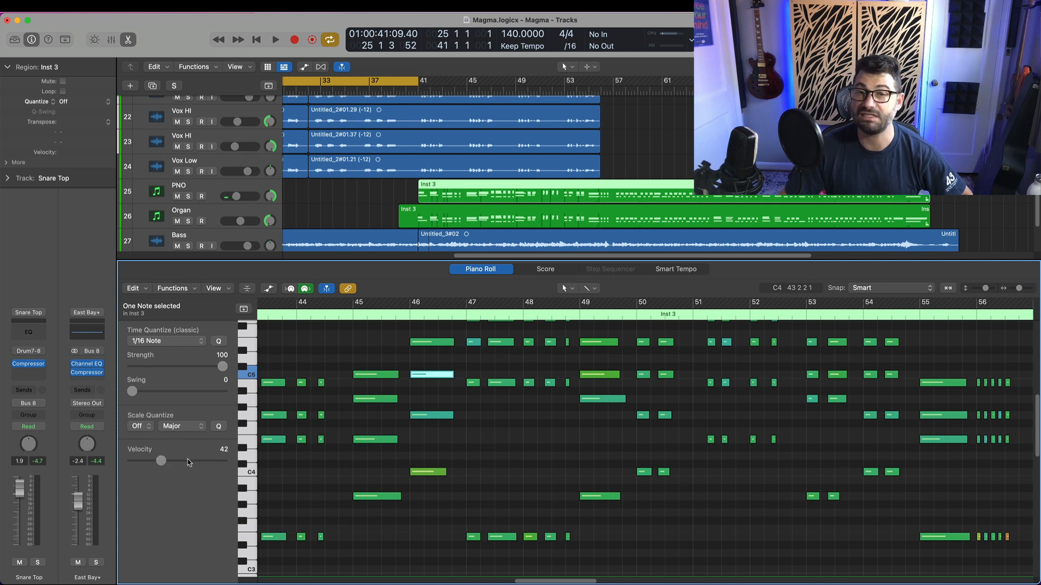
{"action": "left_click", "coordinate": [565, 288]}
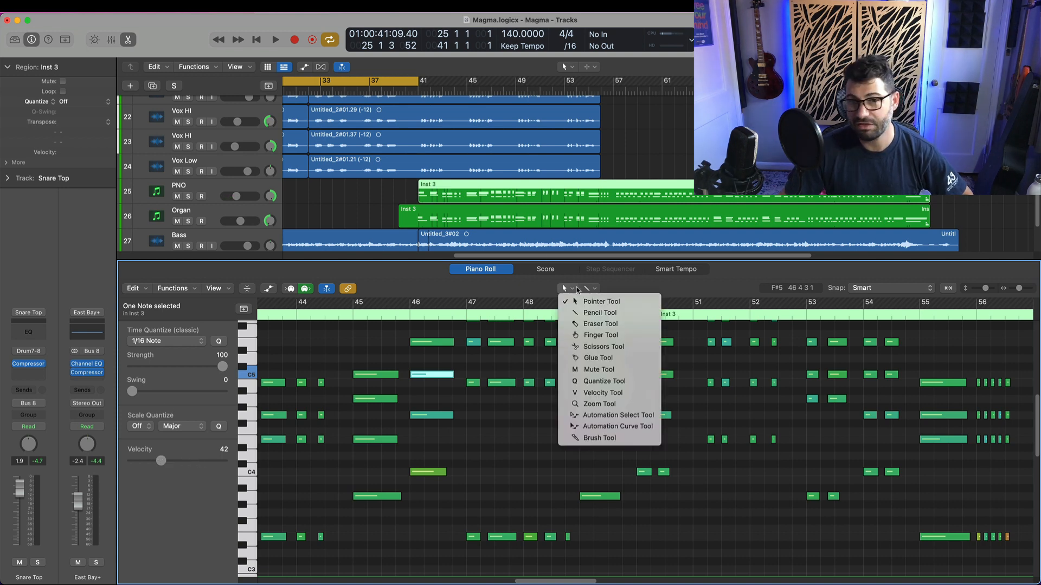
{"action": "mouse_move", "coordinate": [598, 369]}
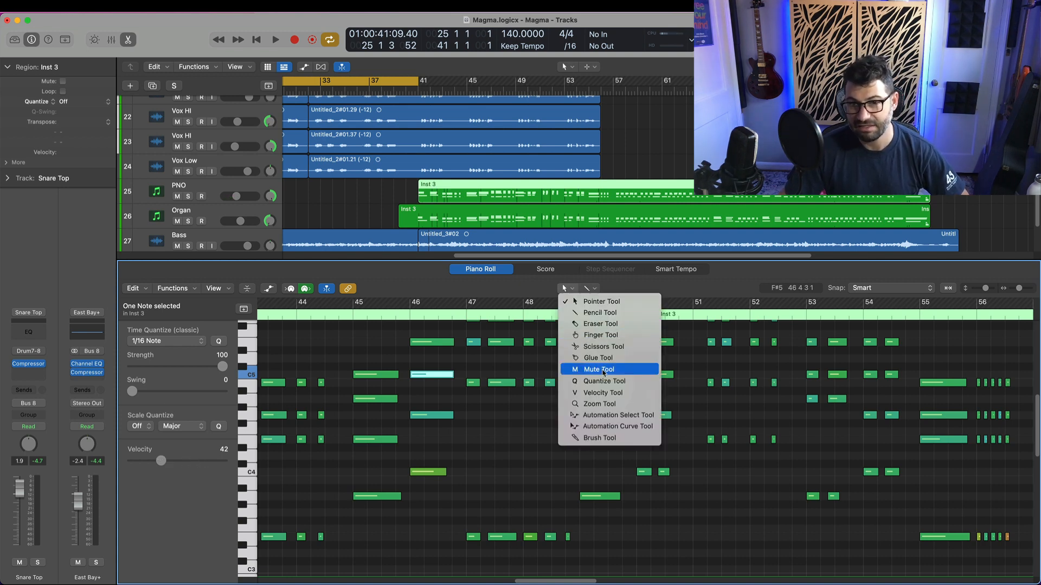
{"action": "mouse_move", "coordinate": [601, 392]}
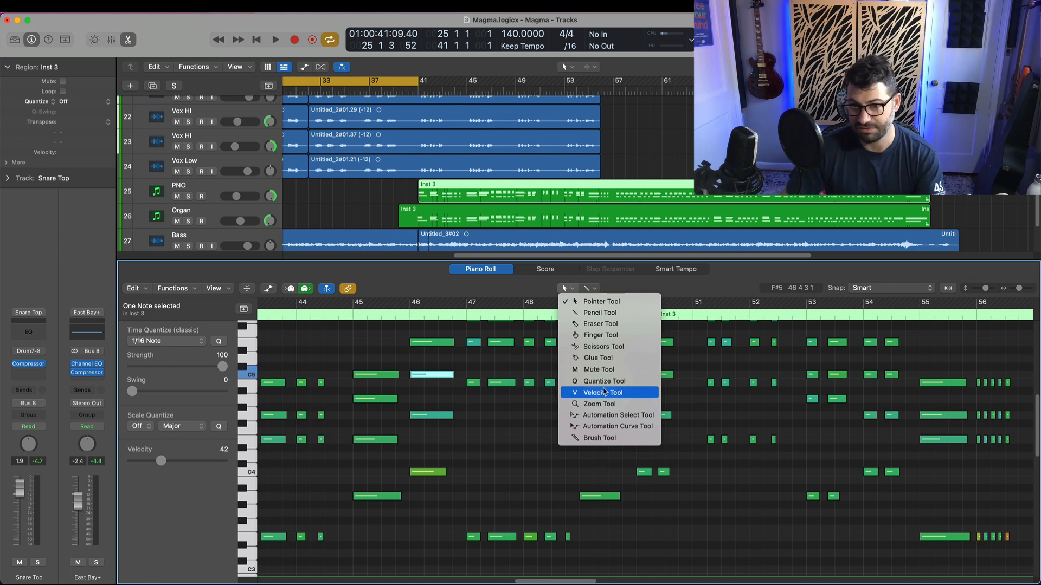
{"action": "mouse_move", "coordinate": [602, 346]}
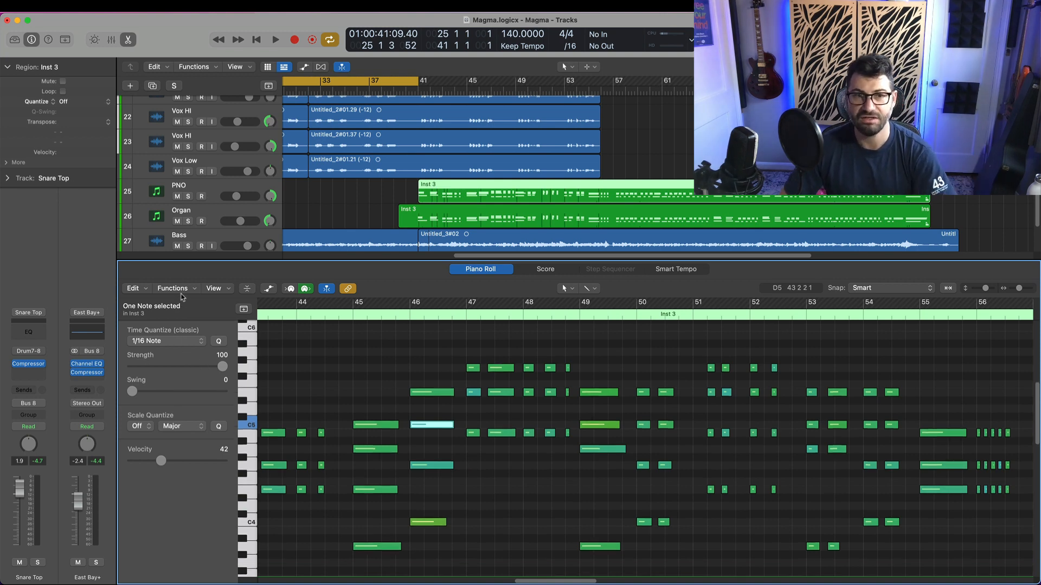
{"action": "left_click", "coordinate": [171, 288]}
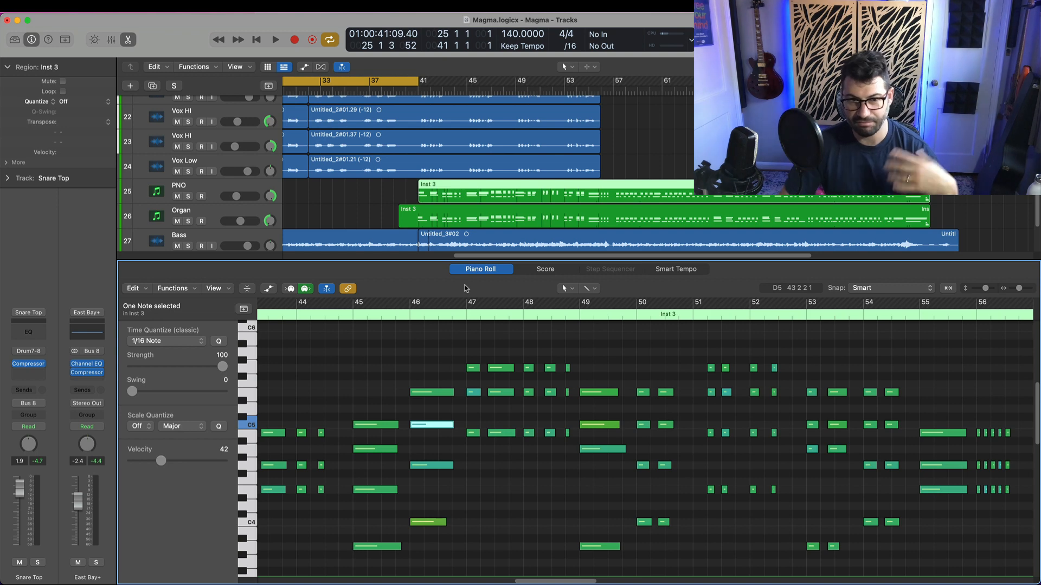
{"action": "left_click", "coordinate": [545, 269]}
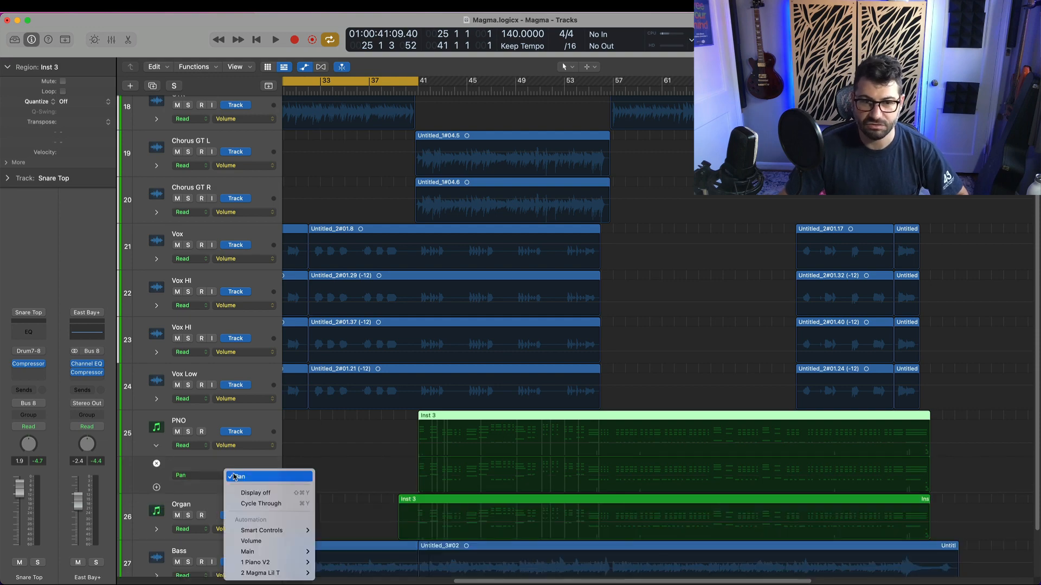
{"action": "mouse_move", "coordinate": [261, 503]}
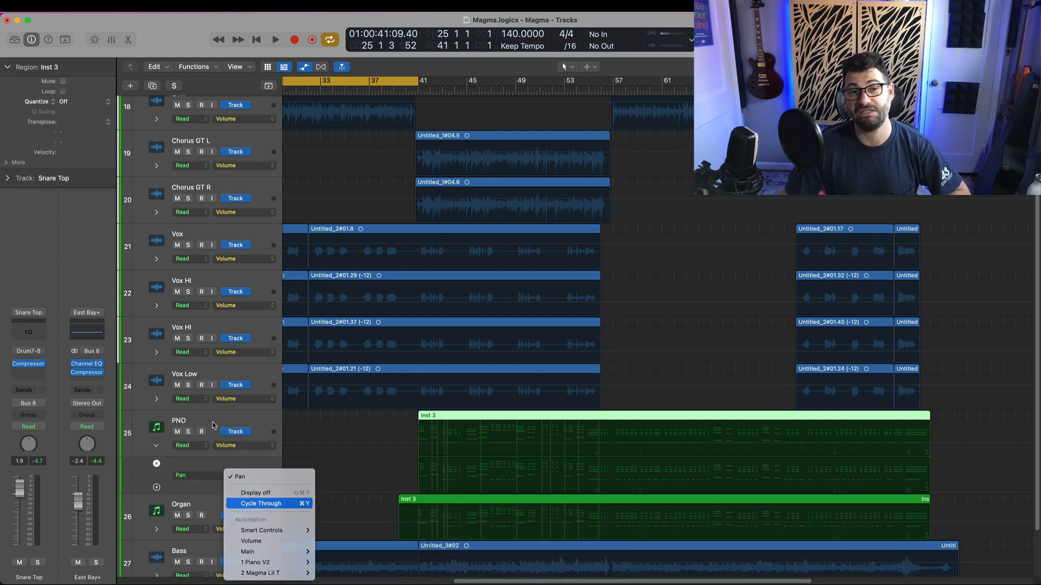
{"action": "left_click", "coordinate": [255, 493]}
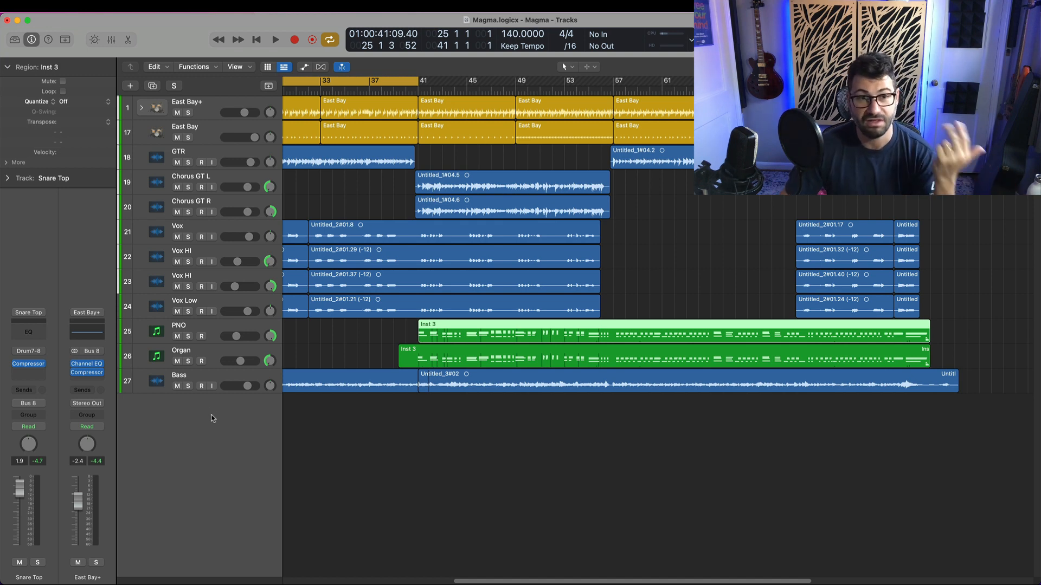
{"action": "mouse_move", "coordinate": [213, 385]}
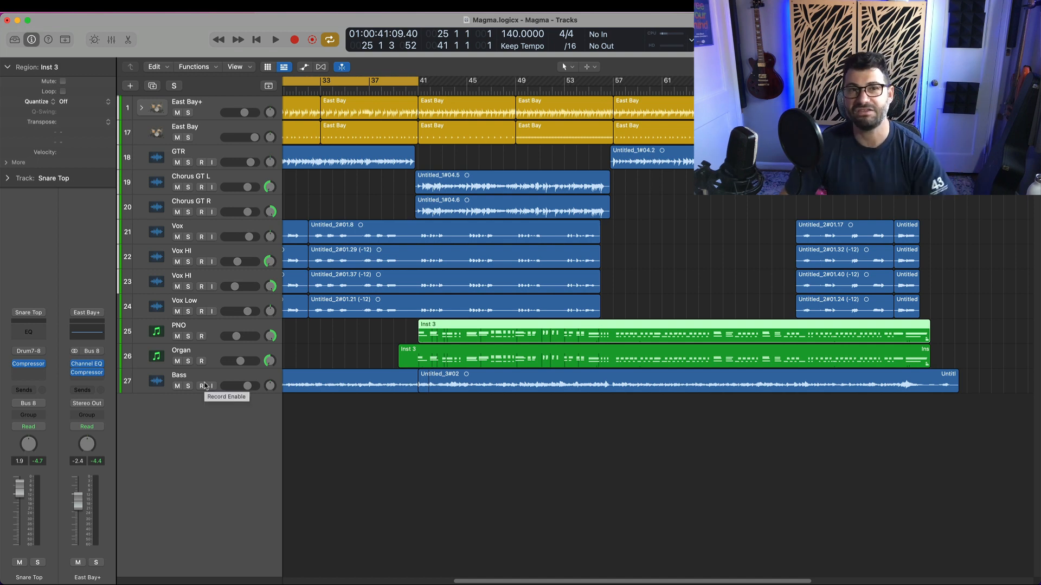
{"action": "mouse_move", "coordinate": [297, 311]}
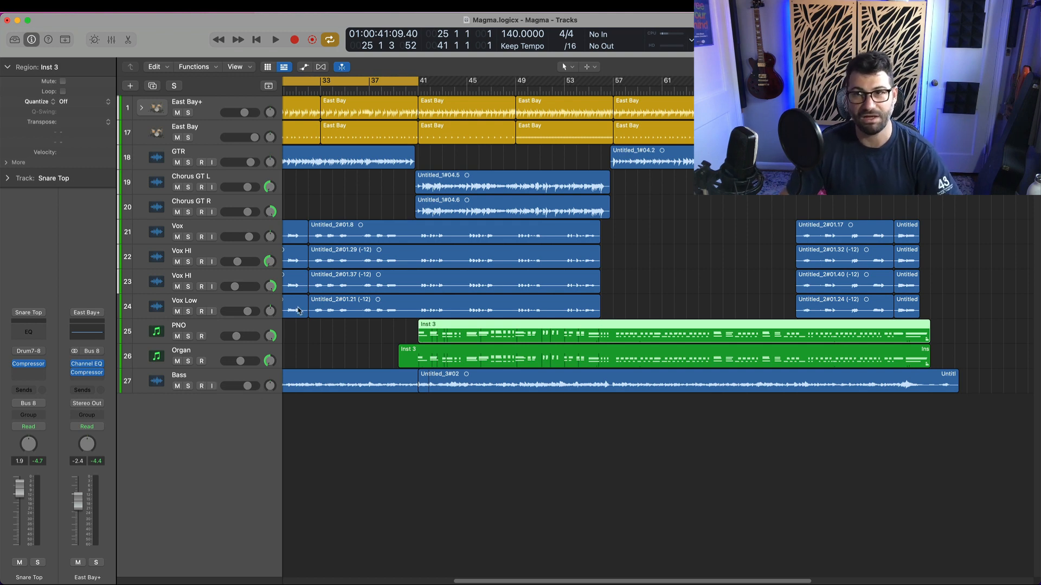
{"action": "mouse_move", "coordinate": [227, 330]}
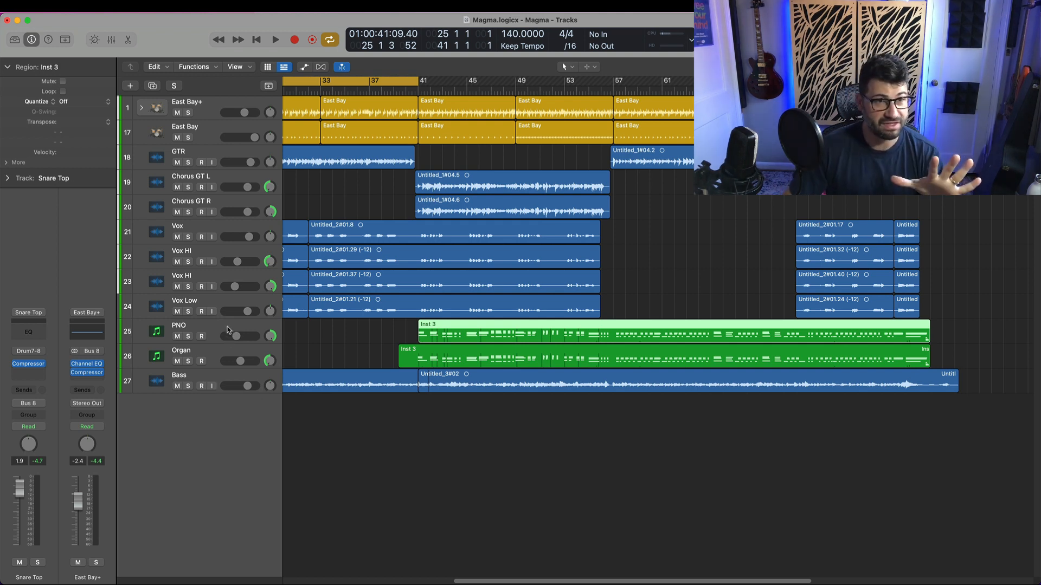
{"action": "mouse_move", "coordinate": [229, 330]}
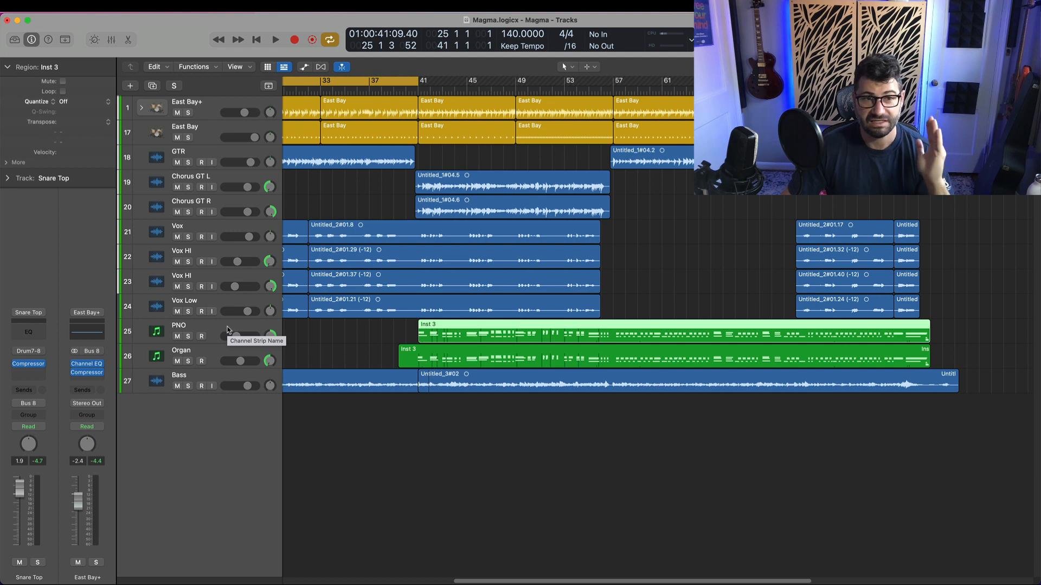
{"action": "mouse_move", "coordinate": [211, 318]}
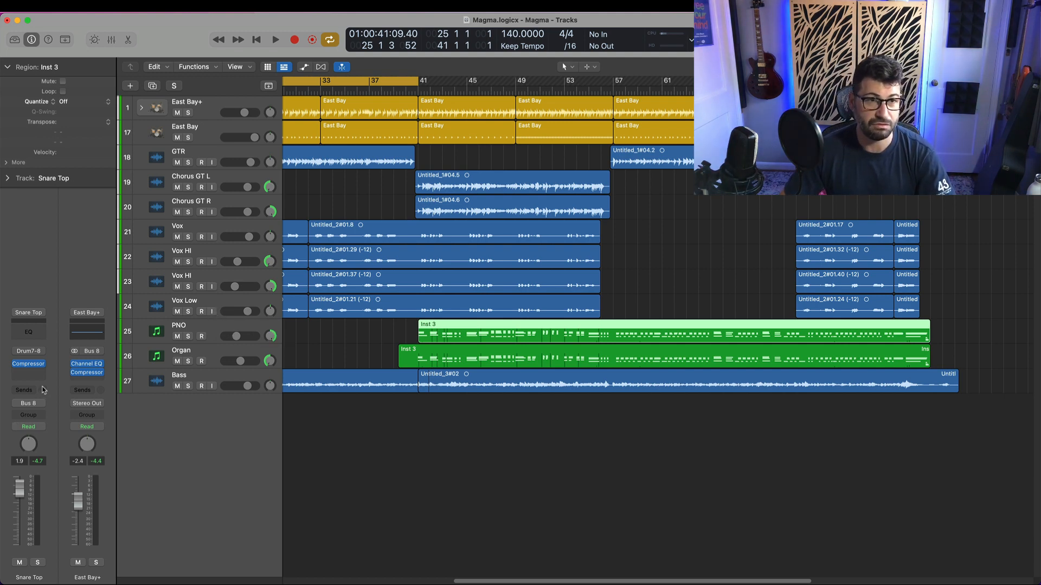
Browse the plug-in submenus from an empty insert slot, then open the Plug-In Manager.
{"action": "left_click", "coordinate": [28, 364]}
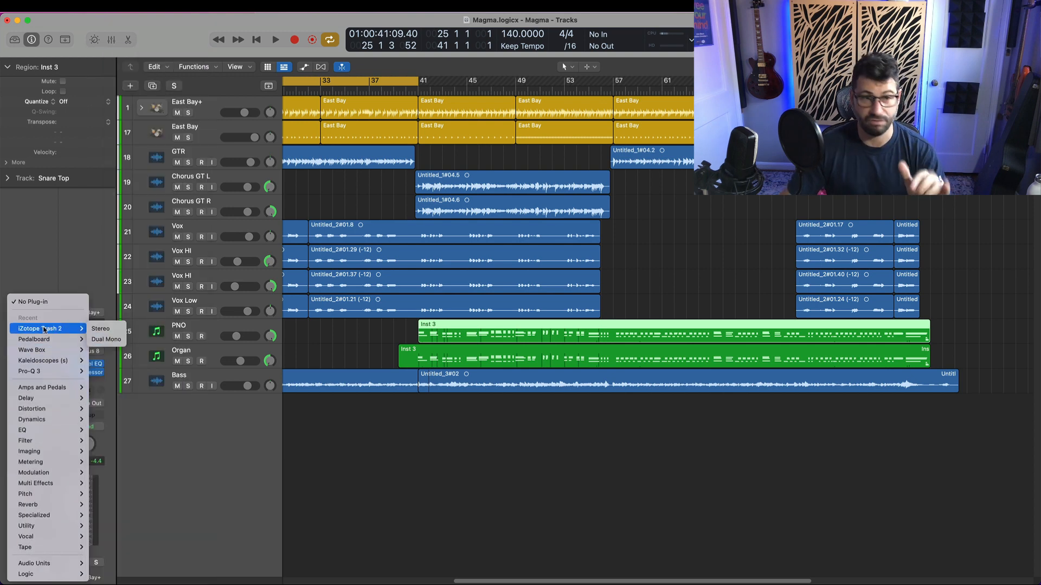
{"action": "mouse_move", "coordinate": [33, 370]}
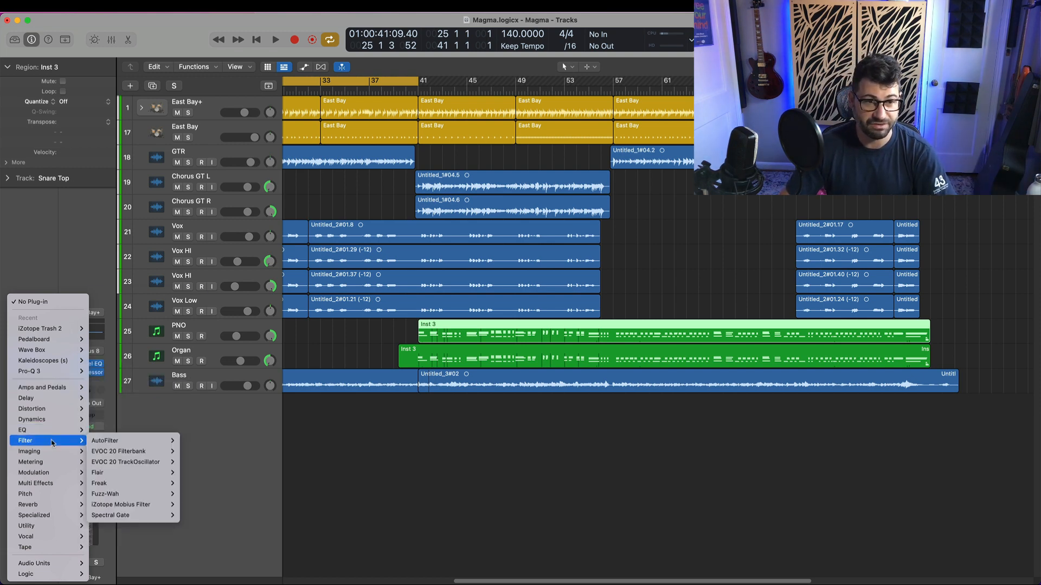
{"action": "mouse_move", "coordinate": [46, 547]}
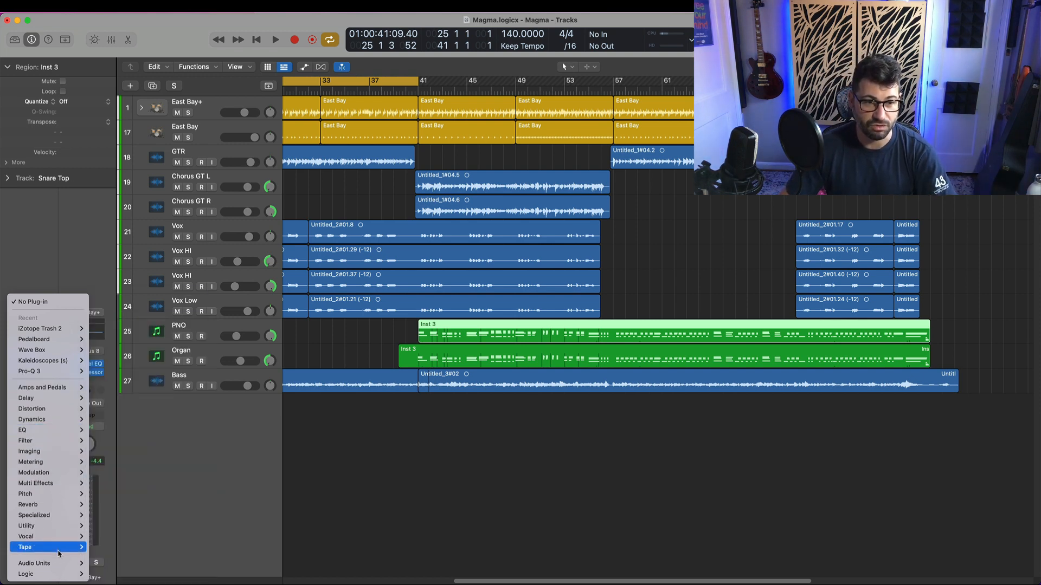
{"action": "left_click", "coordinate": [34, 564]}
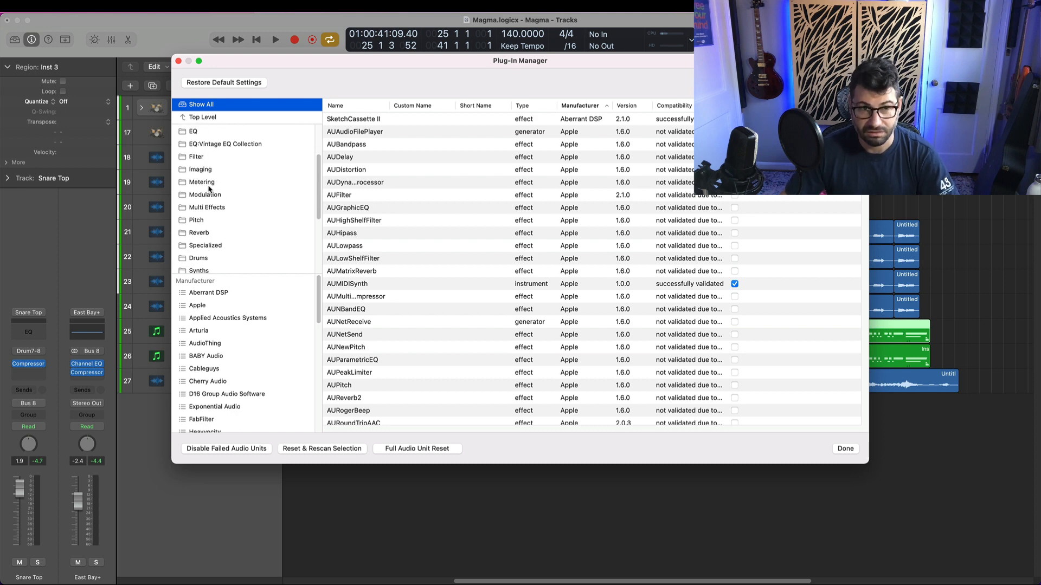
View the empty Cool Plugins category, then close the Plug-In Manager with Done.
{"action": "left_click", "coordinate": [202, 117]}
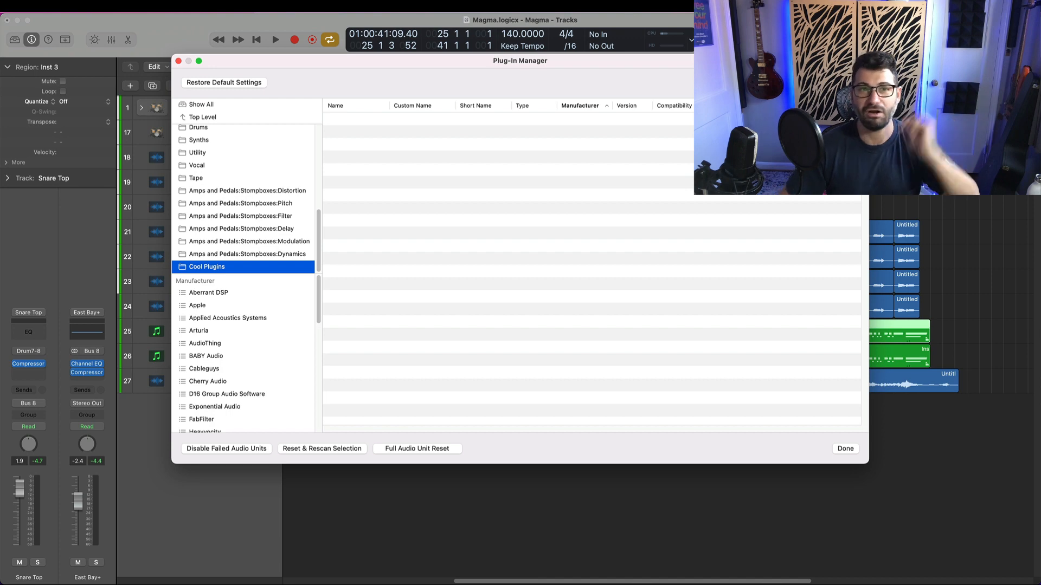
{"action": "mouse_move", "coordinate": [299, 402]}
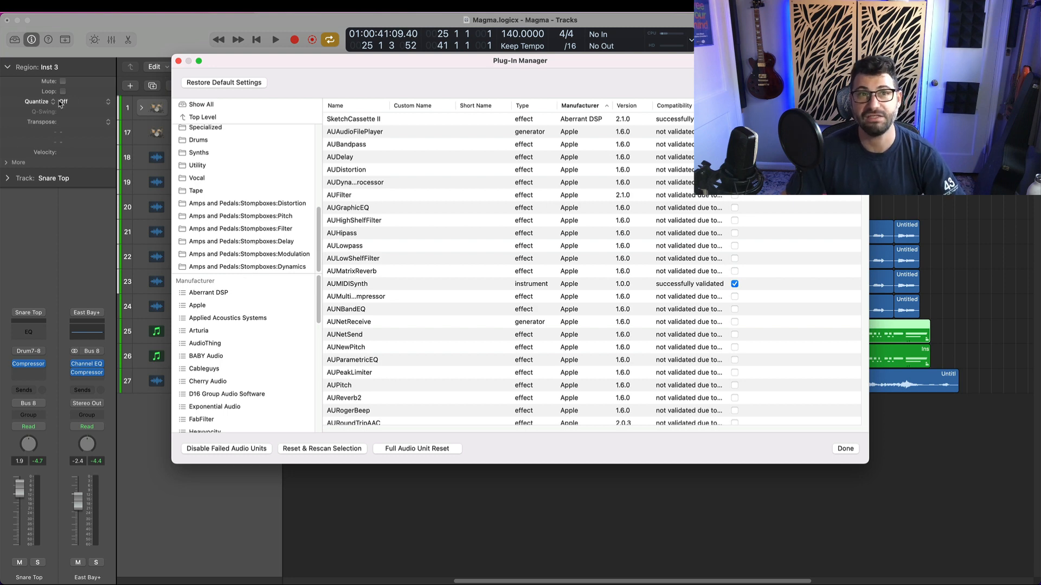
{"action": "left_click", "coordinate": [845, 448]}
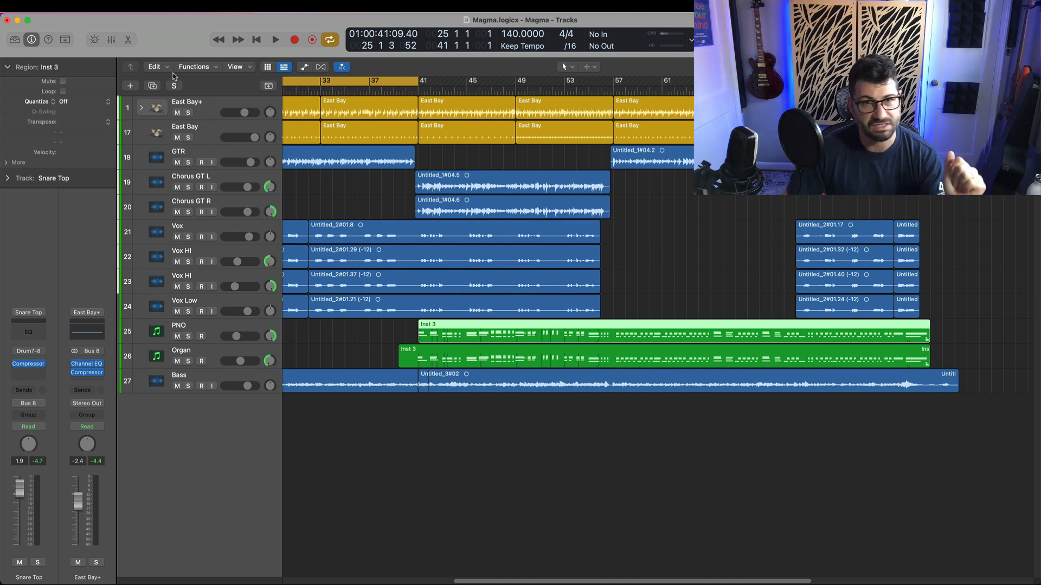
{"action": "mouse_move", "coordinate": [210, 88]}
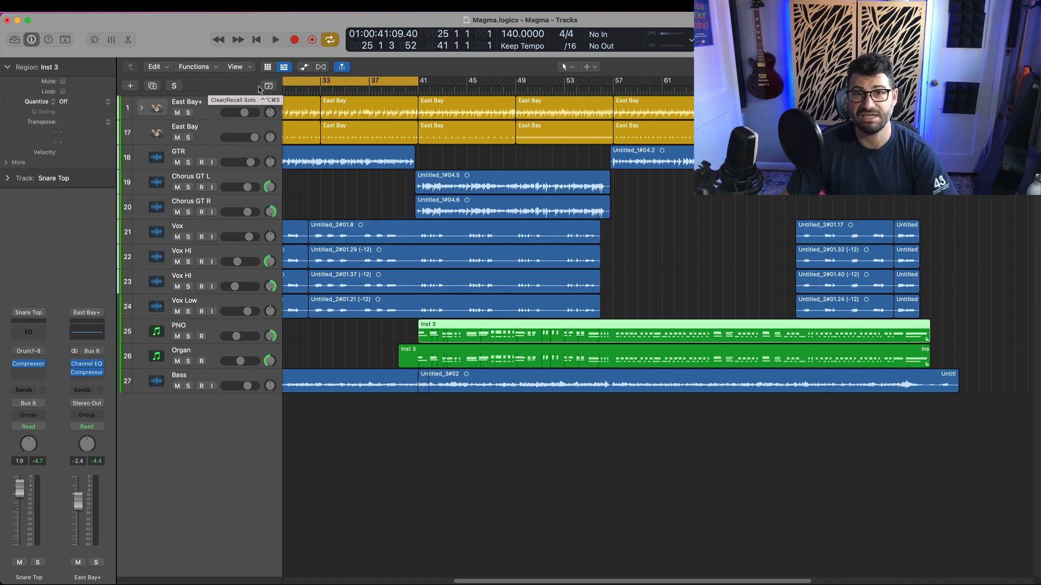
Show the Play button's Play From menu with Marquee Selection and Cycle checked.
{"action": "scroll", "scroll_direction": "left", "scroll_amount": 3}
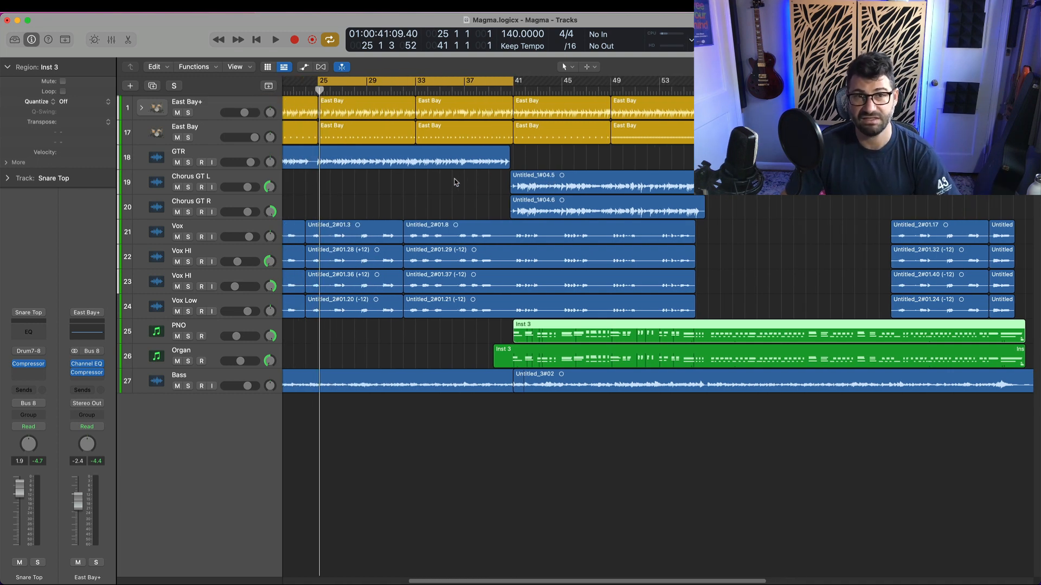
{"action": "left_click", "coordinate": [274, 39]}
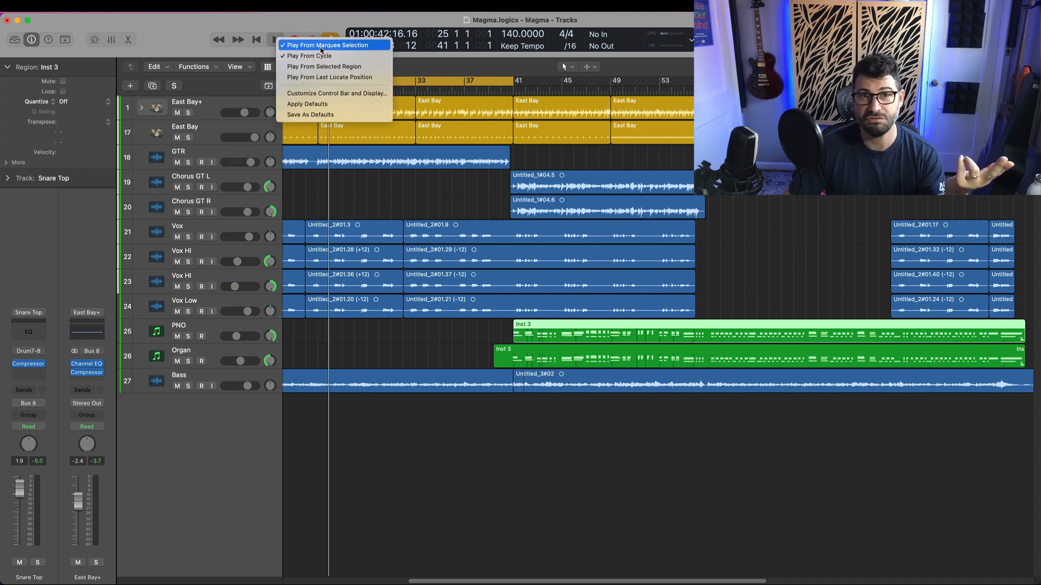
{"action": "mouse_move", "coordinate": [323, 55]}
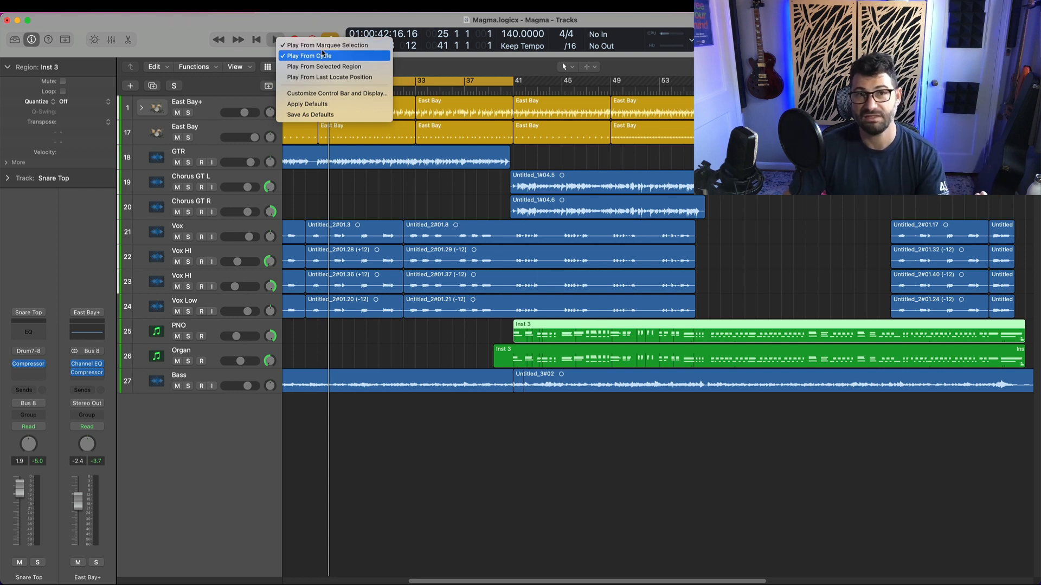
{"action": "mouse_move", "coordinate": [325, 44]}
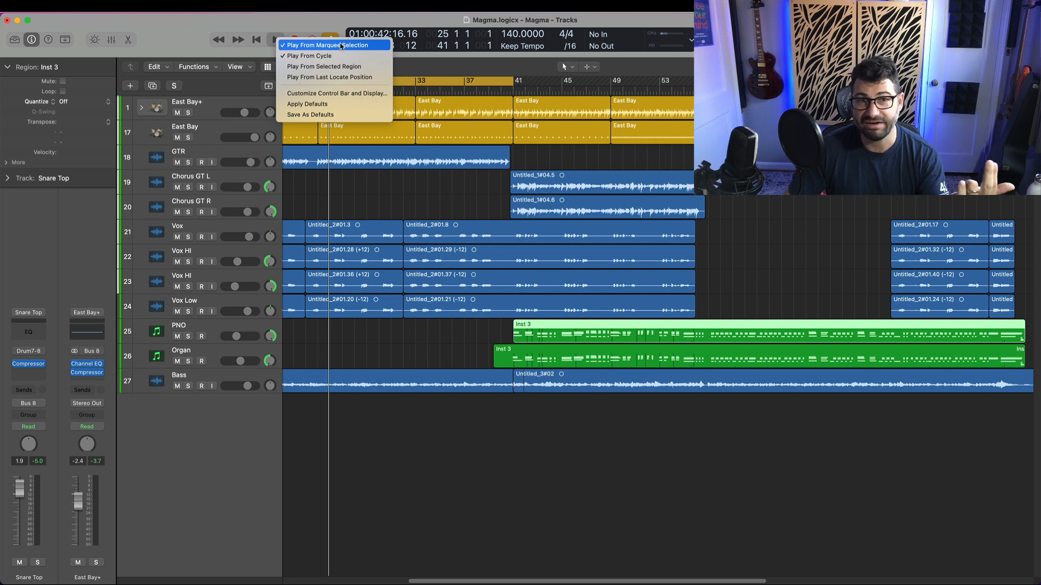
{"action": "mouse_move", "coordinate": [308, 56]}
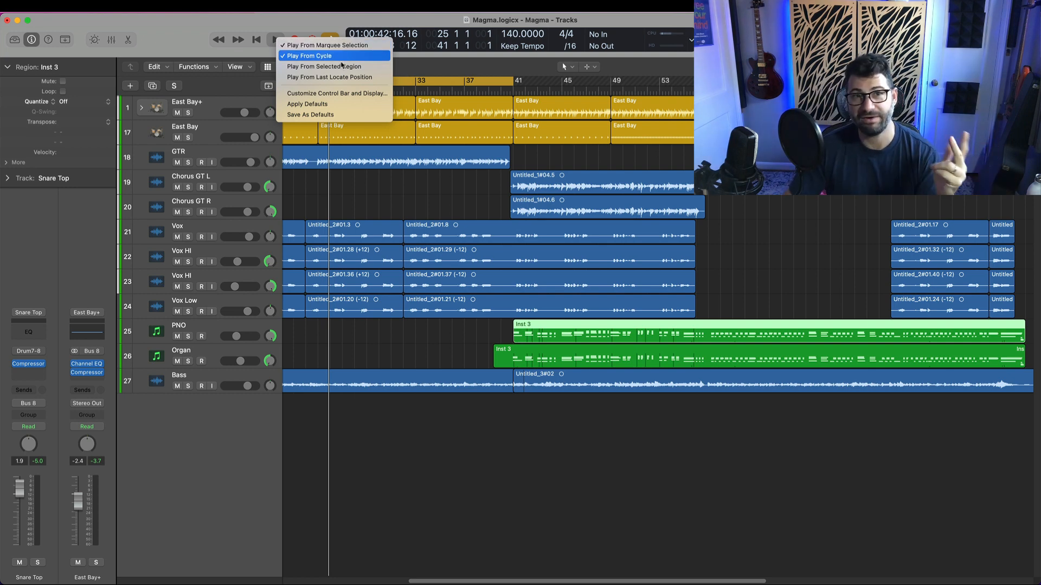
{"action": "mouse_move", "coordinate": [329, 77]}
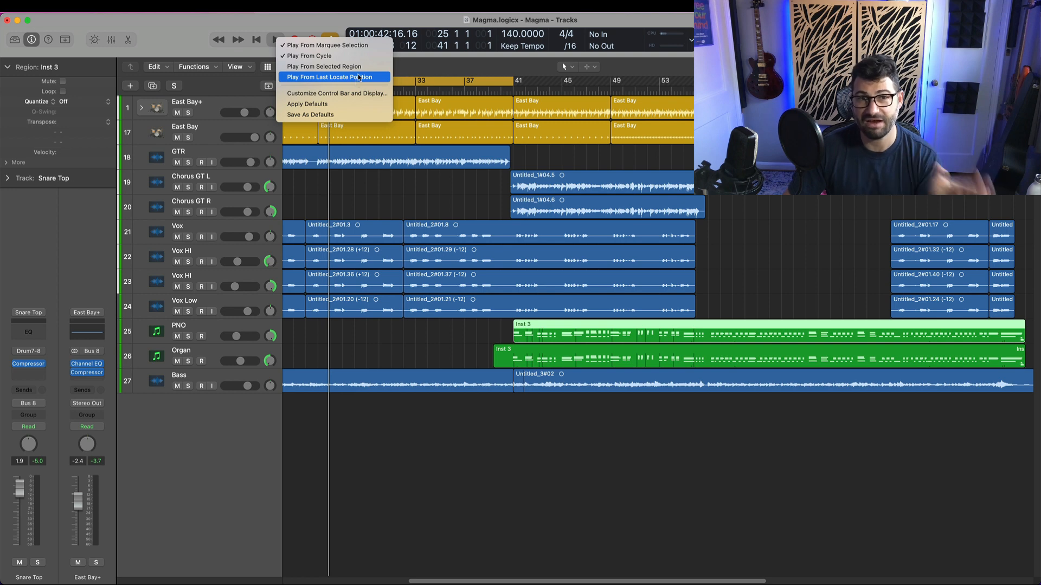
{"action": "mouse_move", "coordinate": [245, 33]}
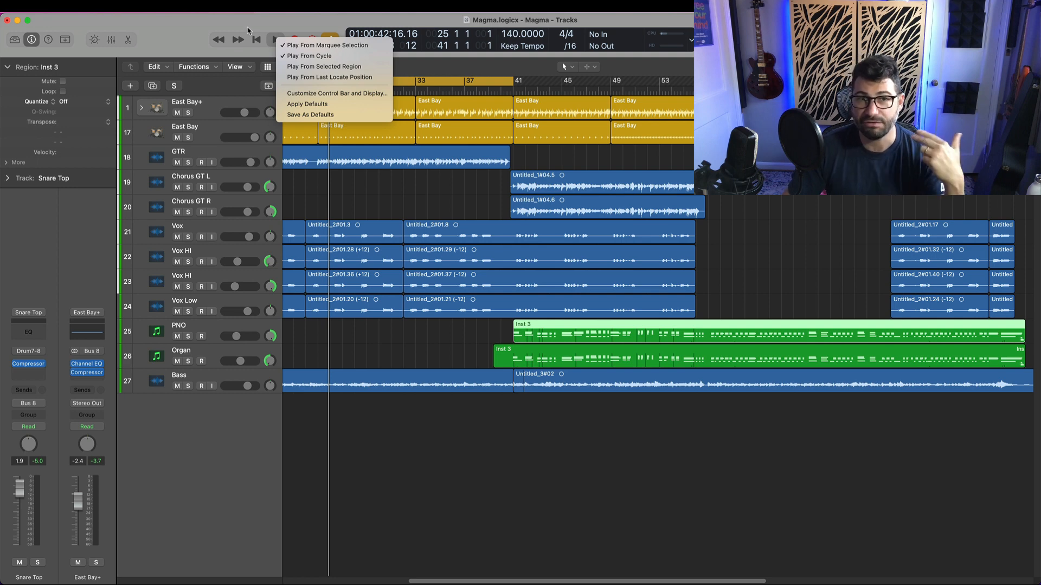
{"action": "left_click", "coordinate": [326, 45]}
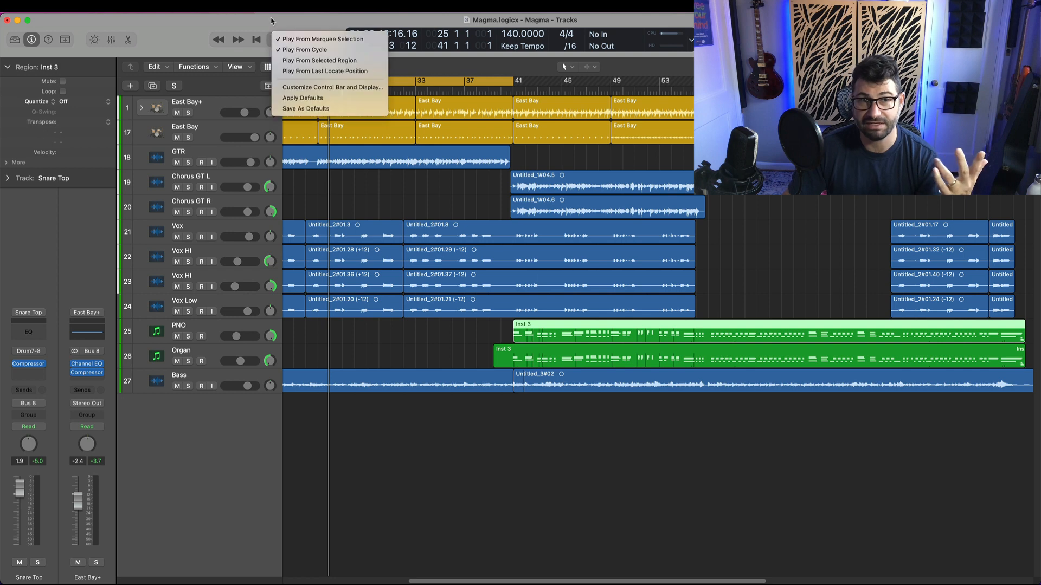
View the Record button's options (Record, Quick Punch-In, Auto Input Monitoring checked), then close them.
{"action": "left_click", "coordinate": [307, 39]}
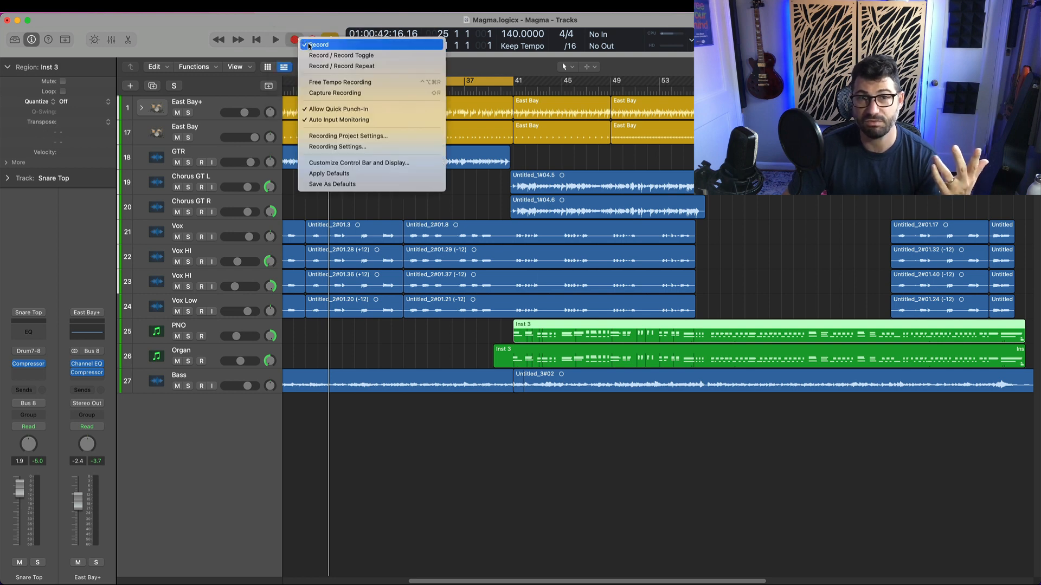
{"action": "mouse_move", "coordinate": [358, 162]}
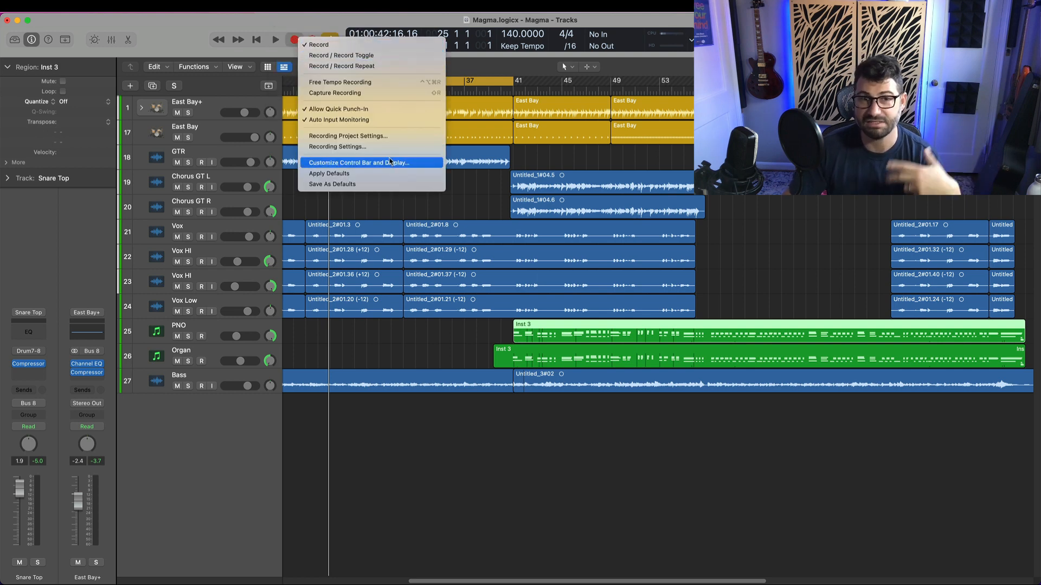
{"action": "left_click", "coordinate": [330, 39]}
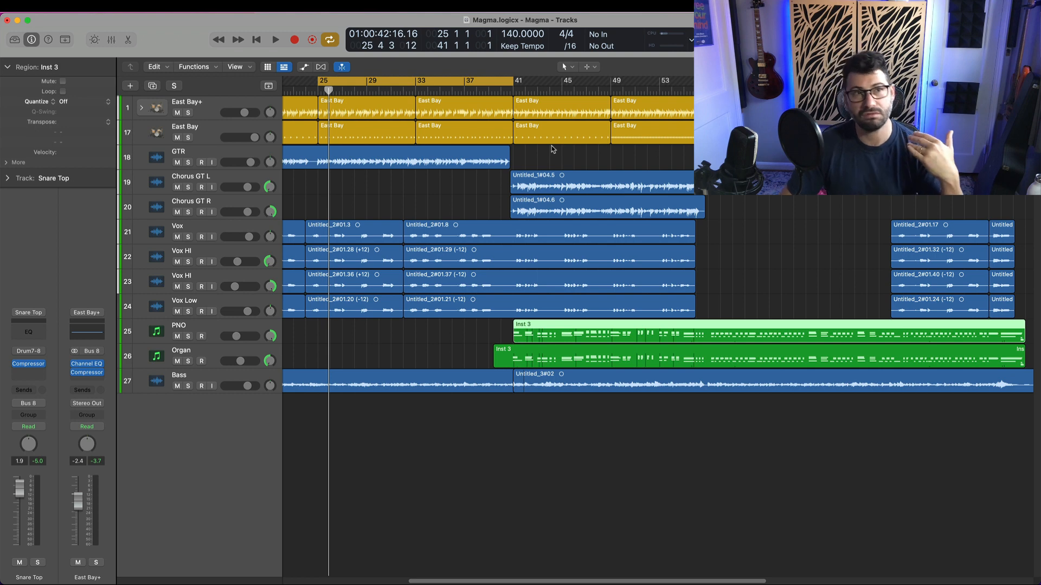
{"action": "mouse_move", "coordinate": [387, 178]}
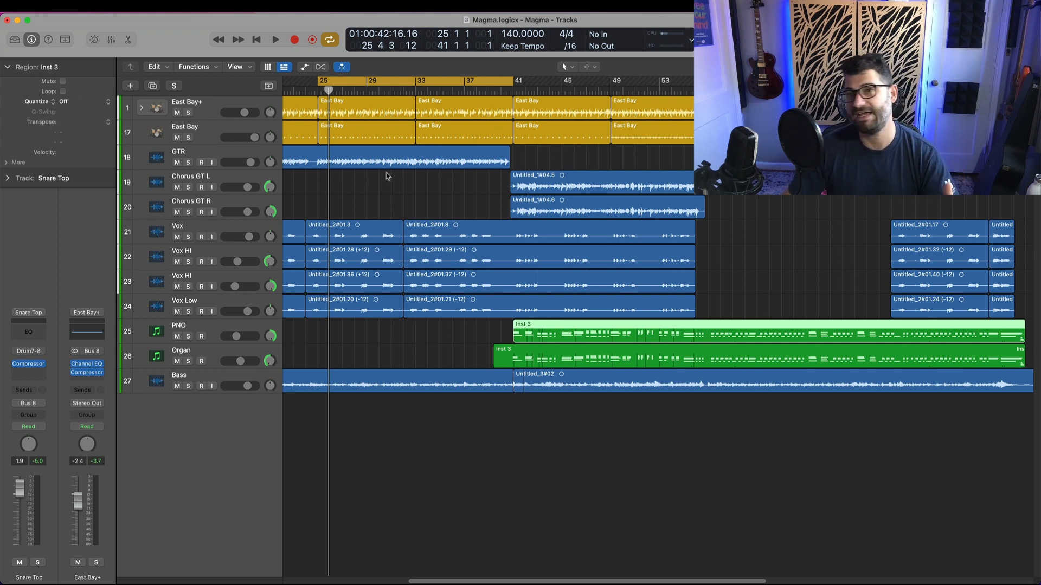
{"action": "mouse_move", "coordinate": [370, 179]}
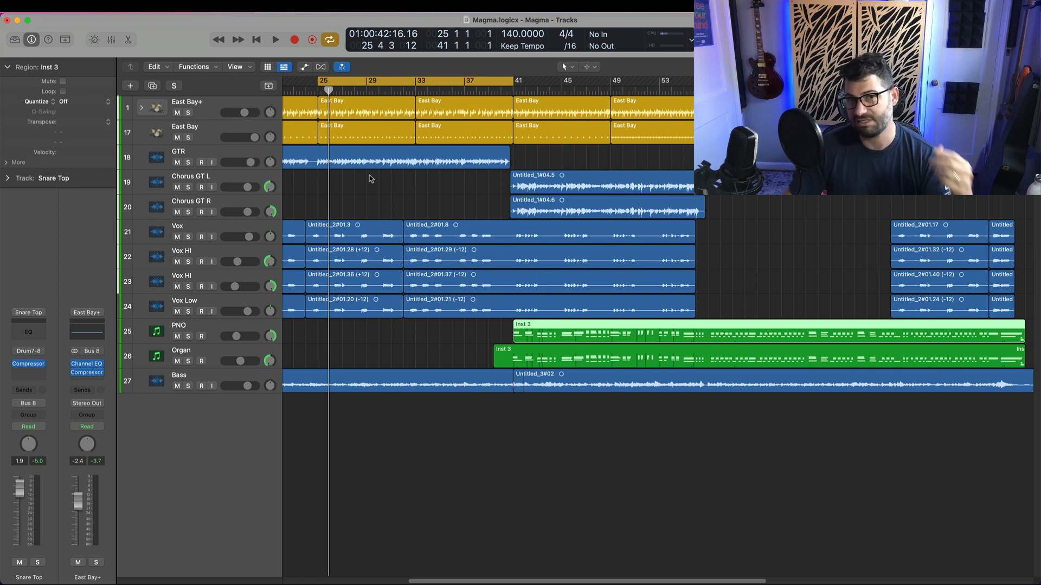